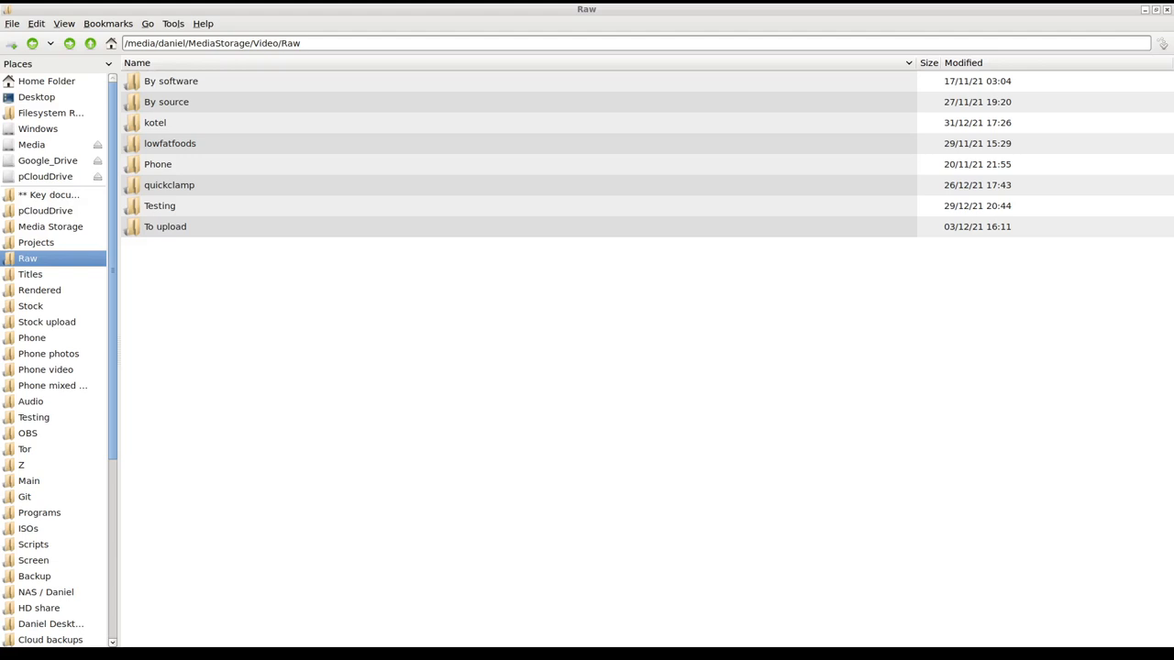
pyautogui.moveTo(872, 299)
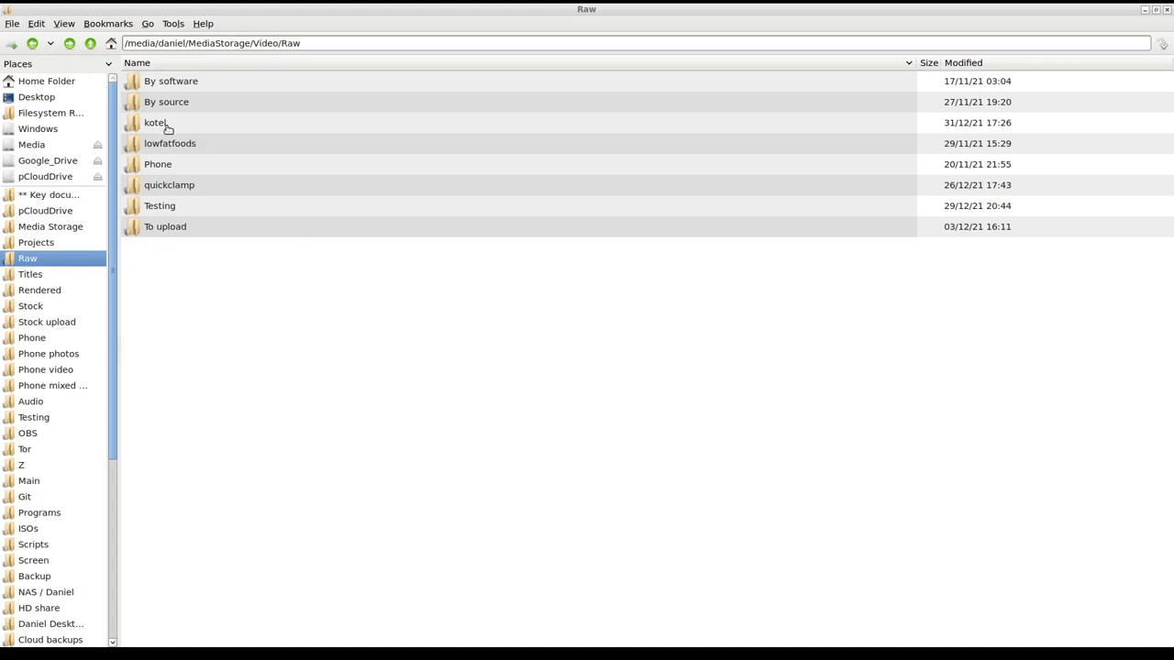
# - Enter the kotel folder from Raw and select the NORM0010.MP4 clip
pyautogui.doubleClick(155, 122)
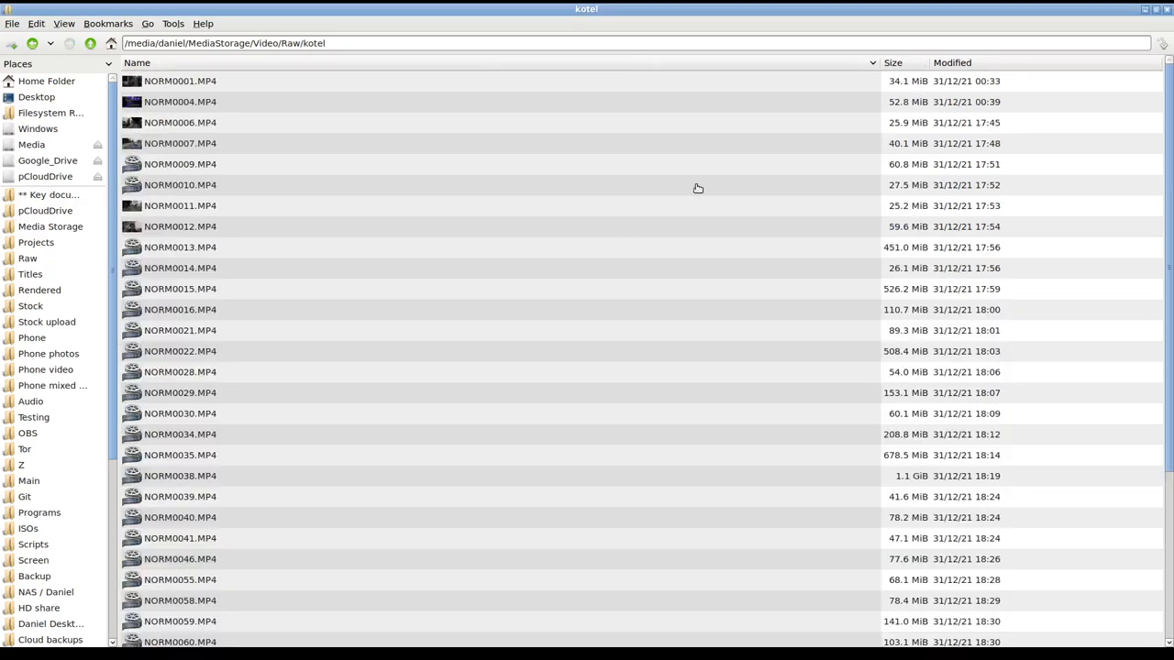
pyautogui.click(180, 413)
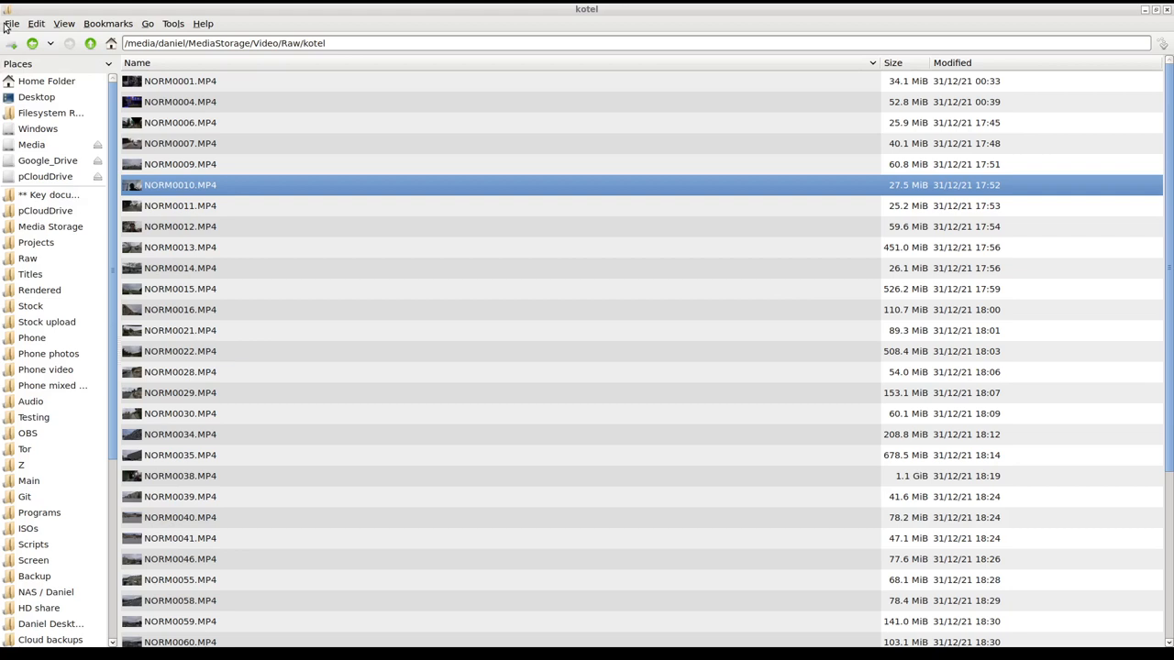
# - Create a new folder named 4k inside kotel via File > Create New > Folder
pyautogui.click(11, 23)
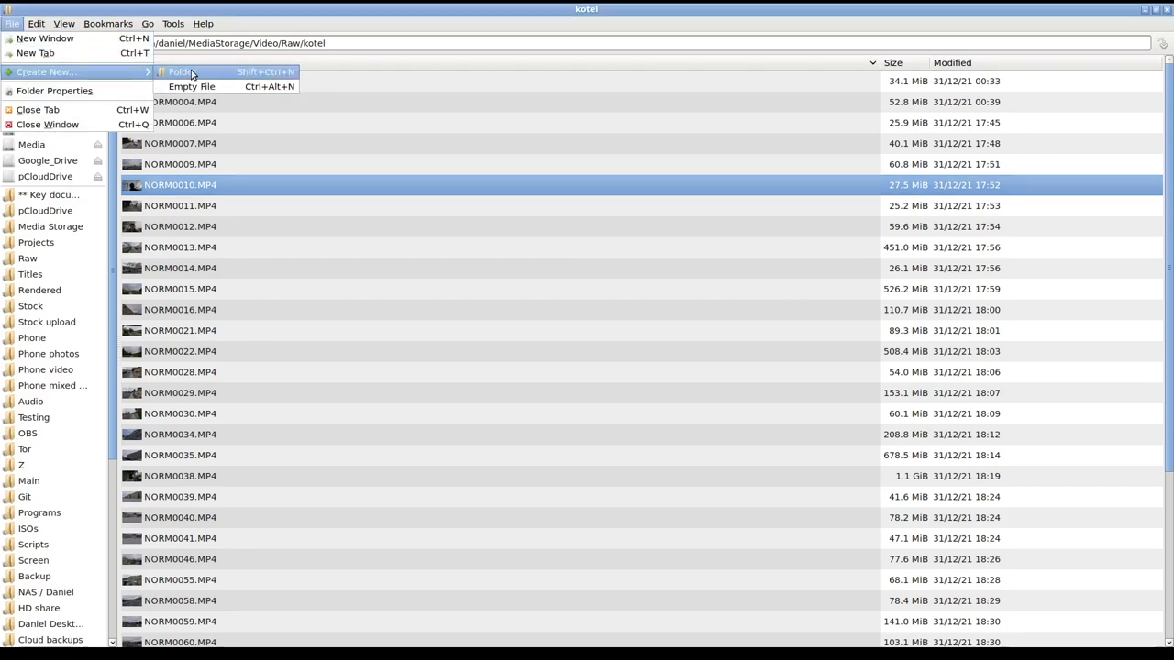
pyautogui.click(180, 72)
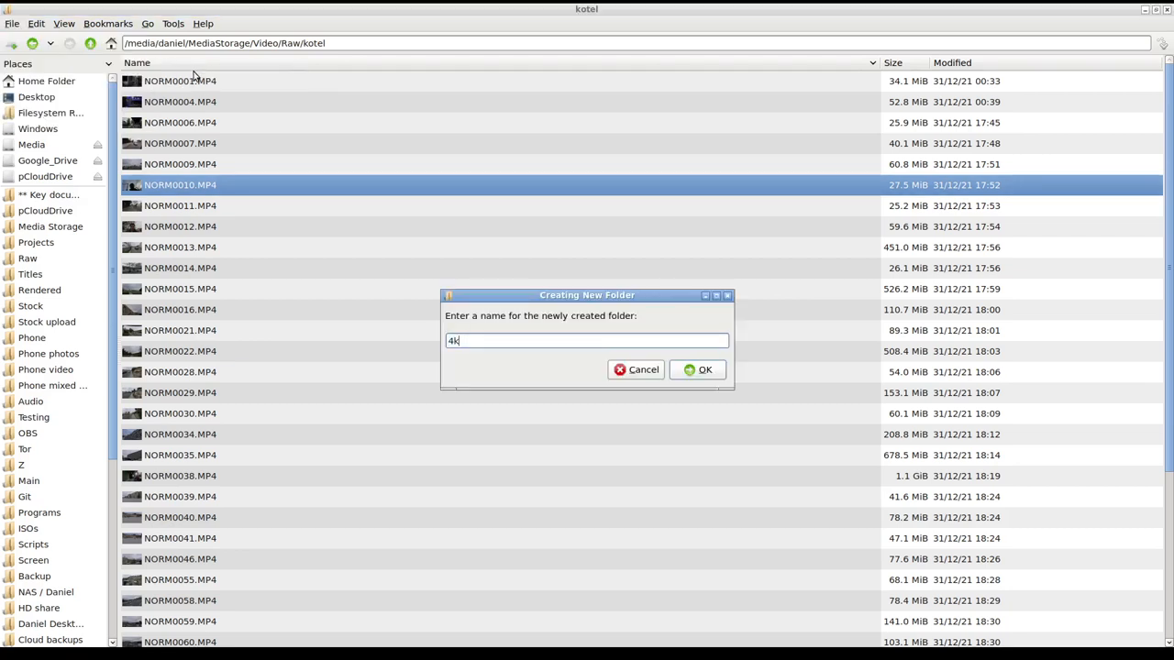
pyautogui.click(704, 370)
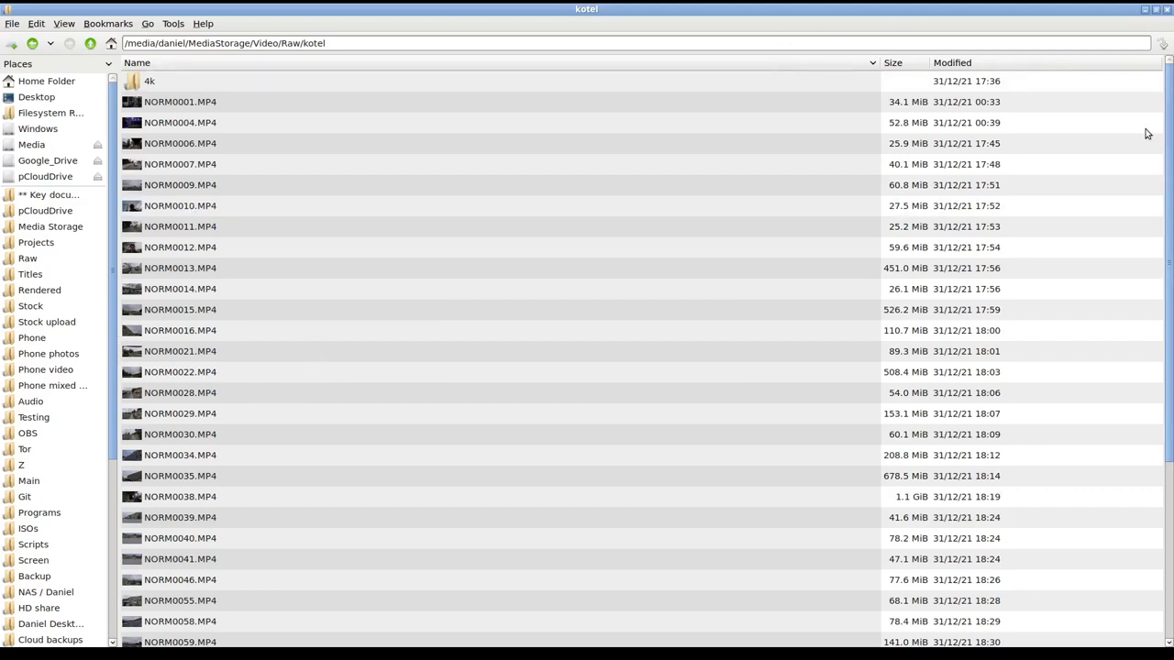
pyautogui.moveTo(794, 69)
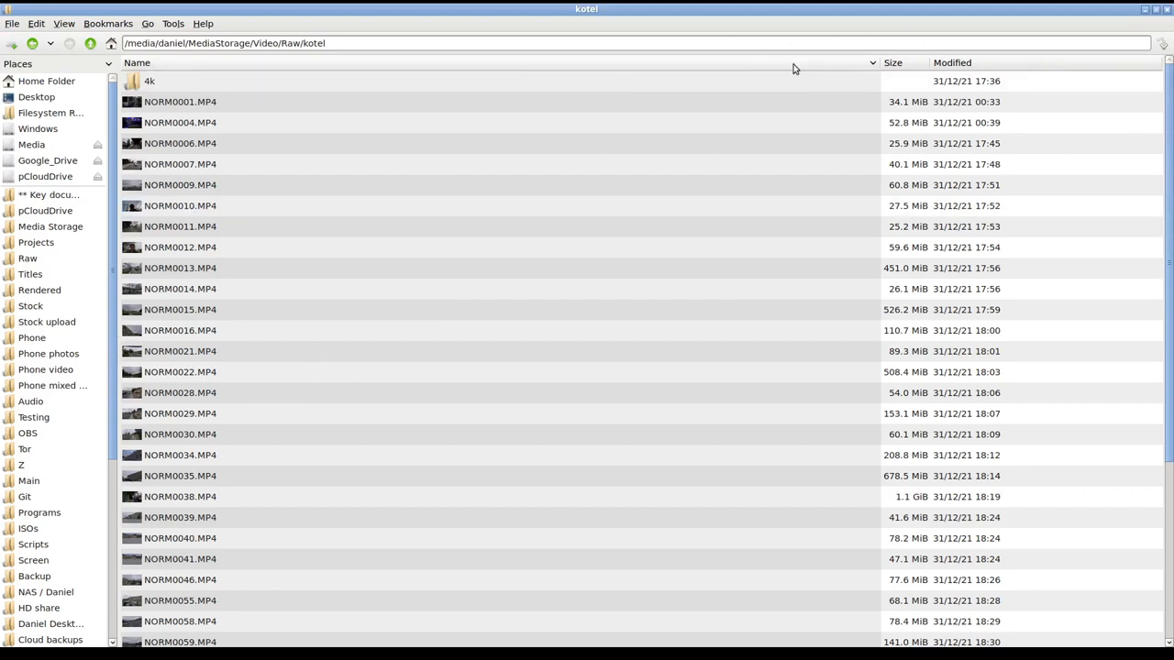
pyautogui.moveTo(1076, 90)
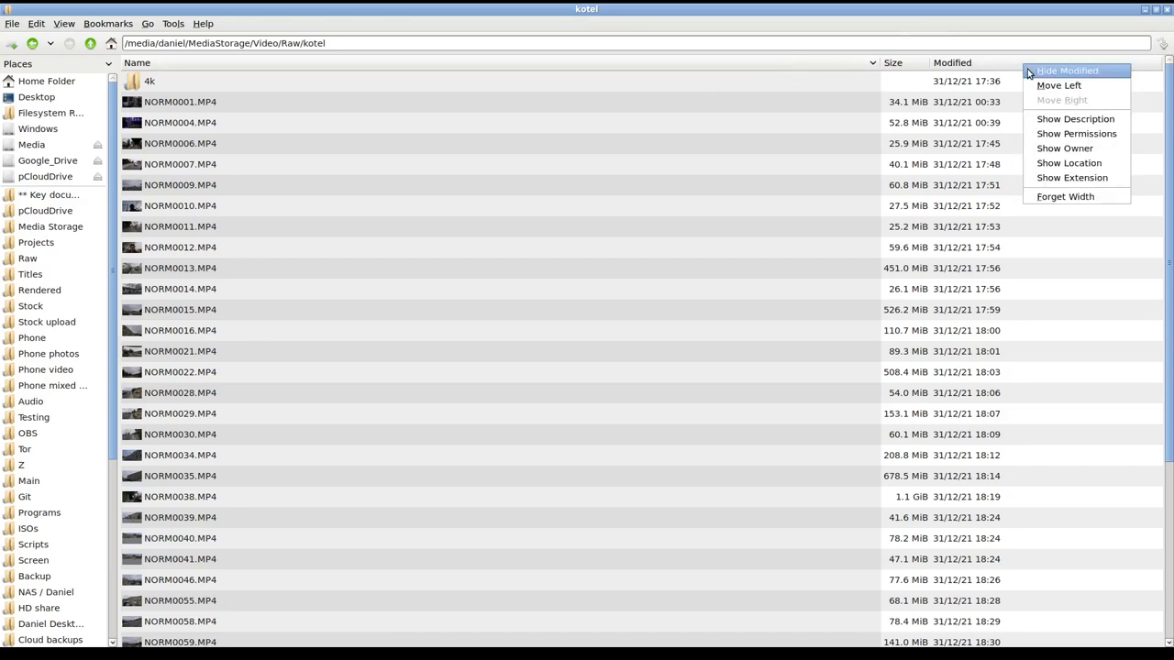
pyautogui.moveTo(1063, 148)
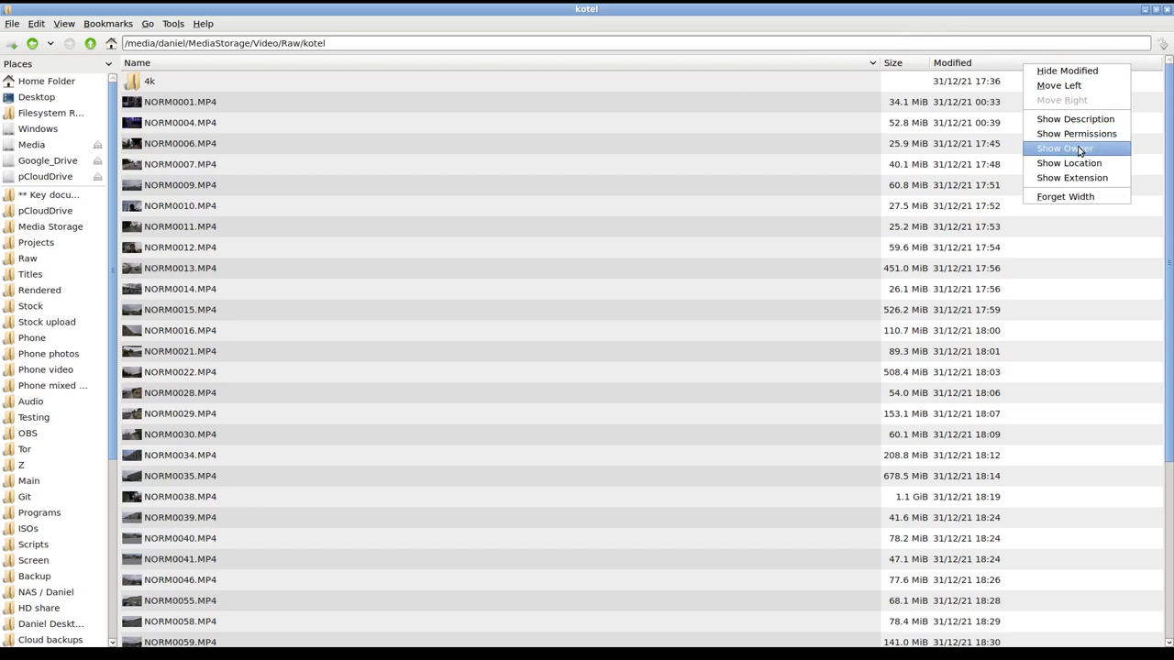
pyautogui.moveTo(665, 46)
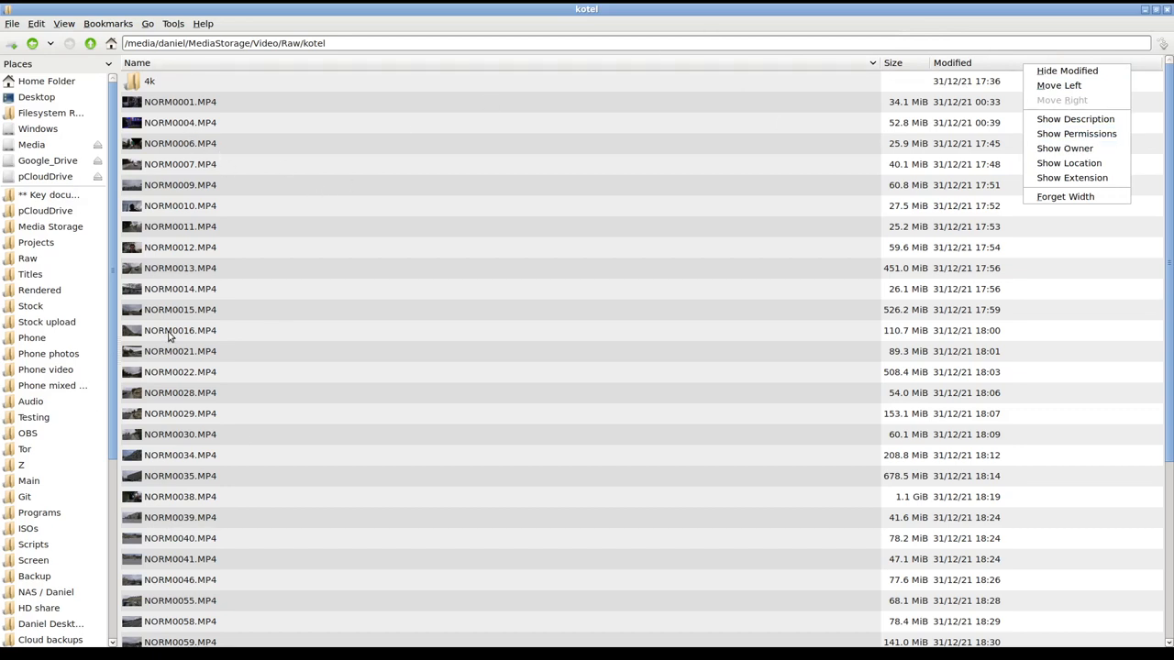
pyautogui.doubleClick(180, 330)
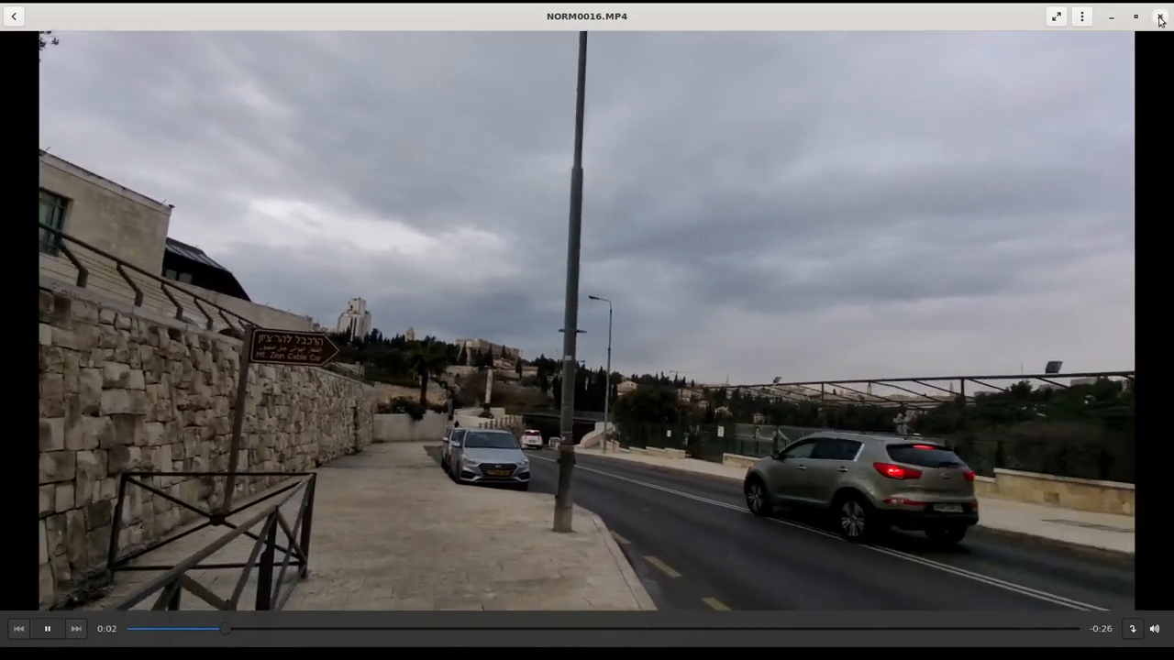
pyautogui.click(1158, 16)
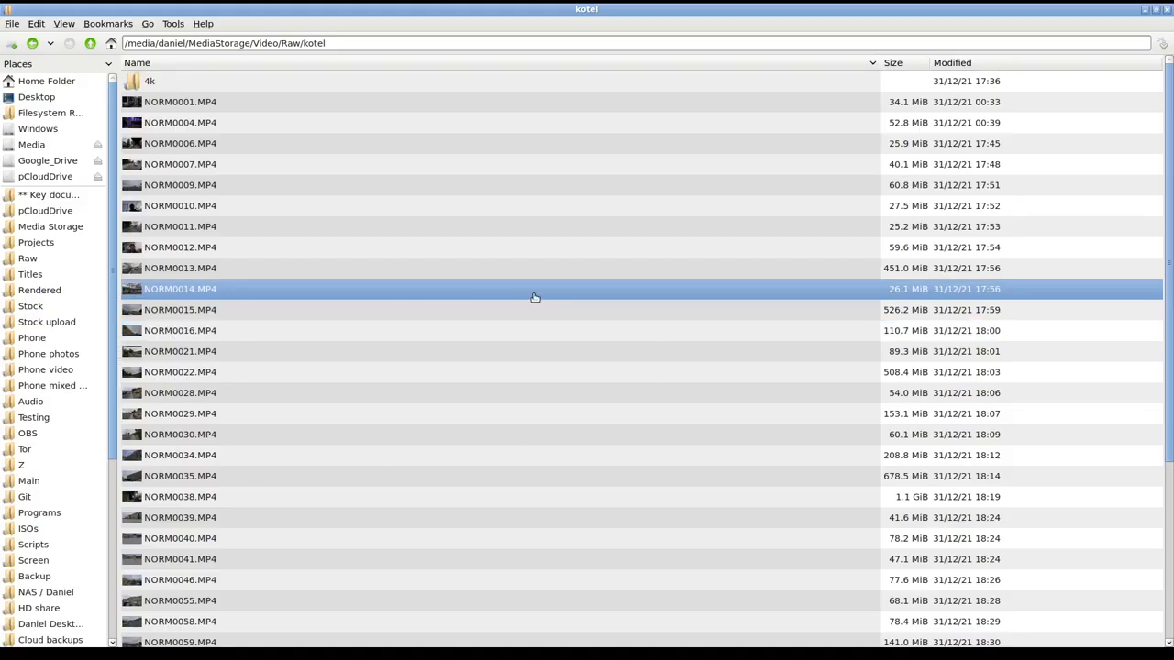
# - View NORM0016.MP4's properties, showing a 110.7 MiB MPEG-4 video
pyautogui.rightClick(179, 330)
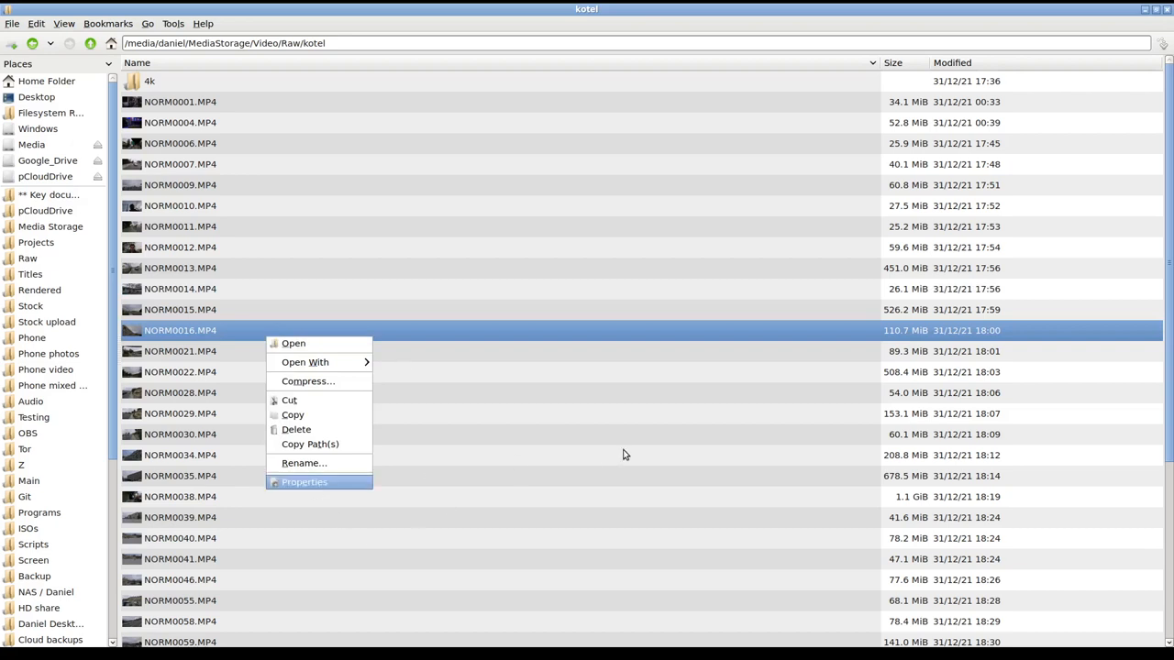
pyautogui.click(303, 482)
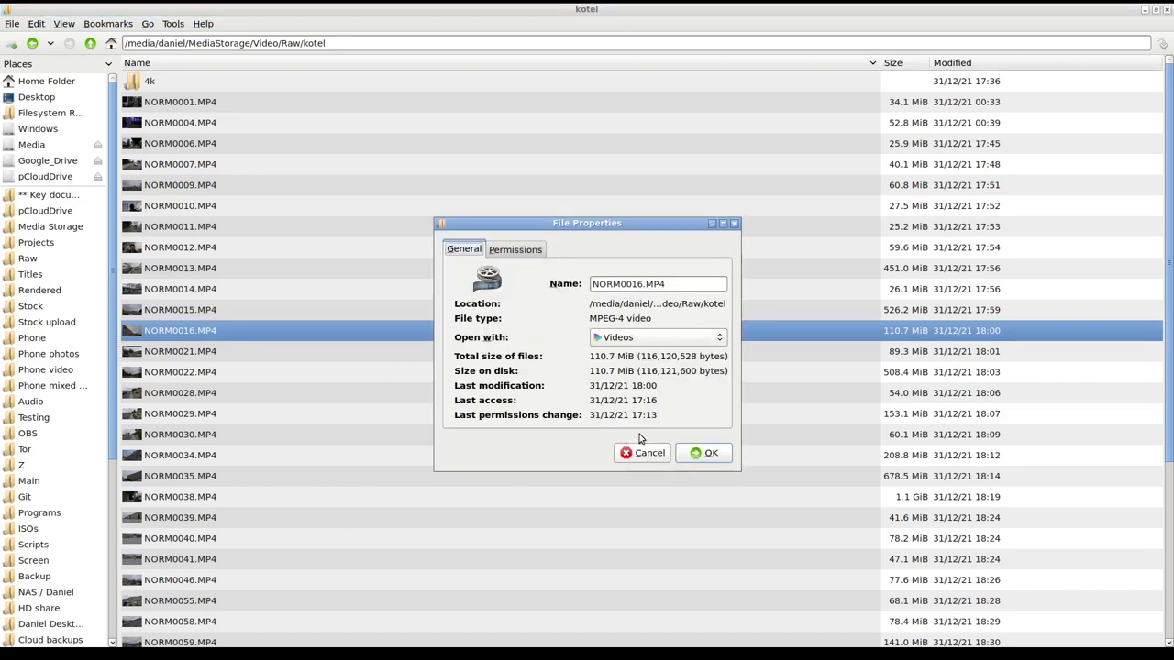
pyautogui.moveTo(568, 351)
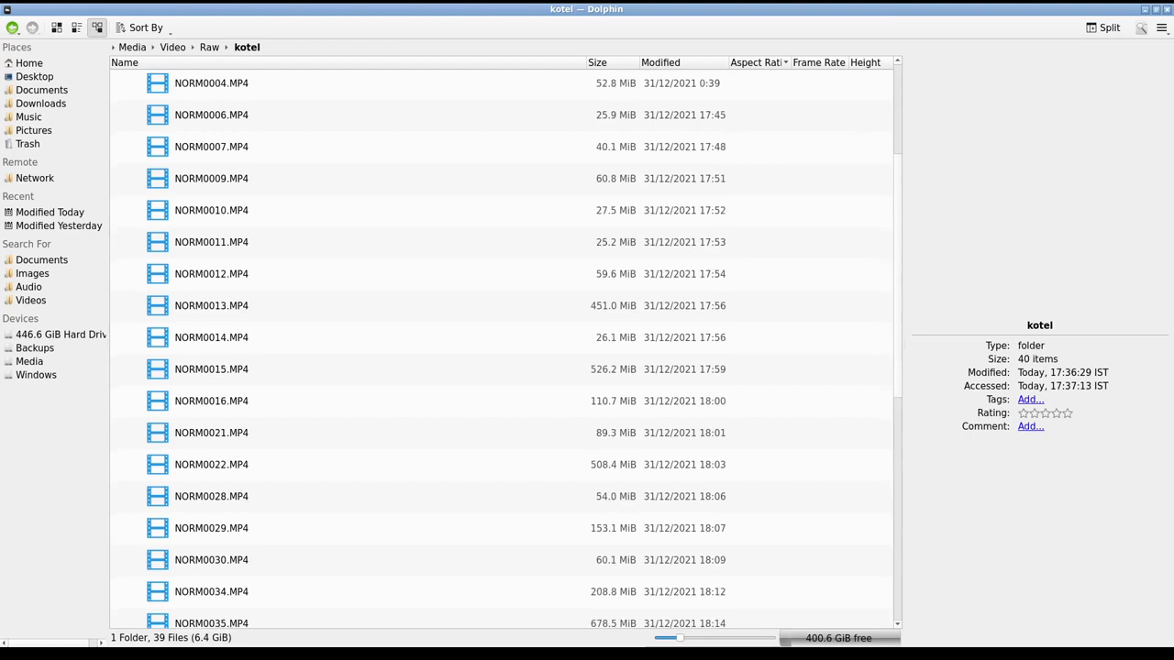
# - Enable video thumbnails and read NORM0007.MP4 as 1920×1080 in the Information panel
pyautogui.click(211, 579)
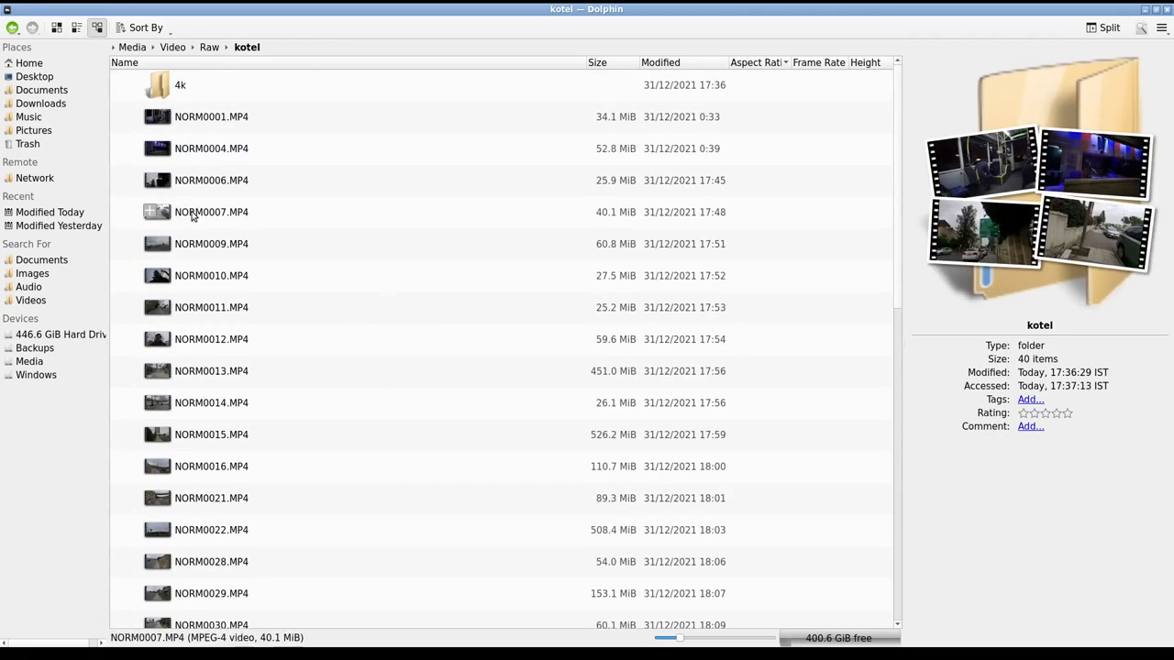
pyautogui.click(211, 212)
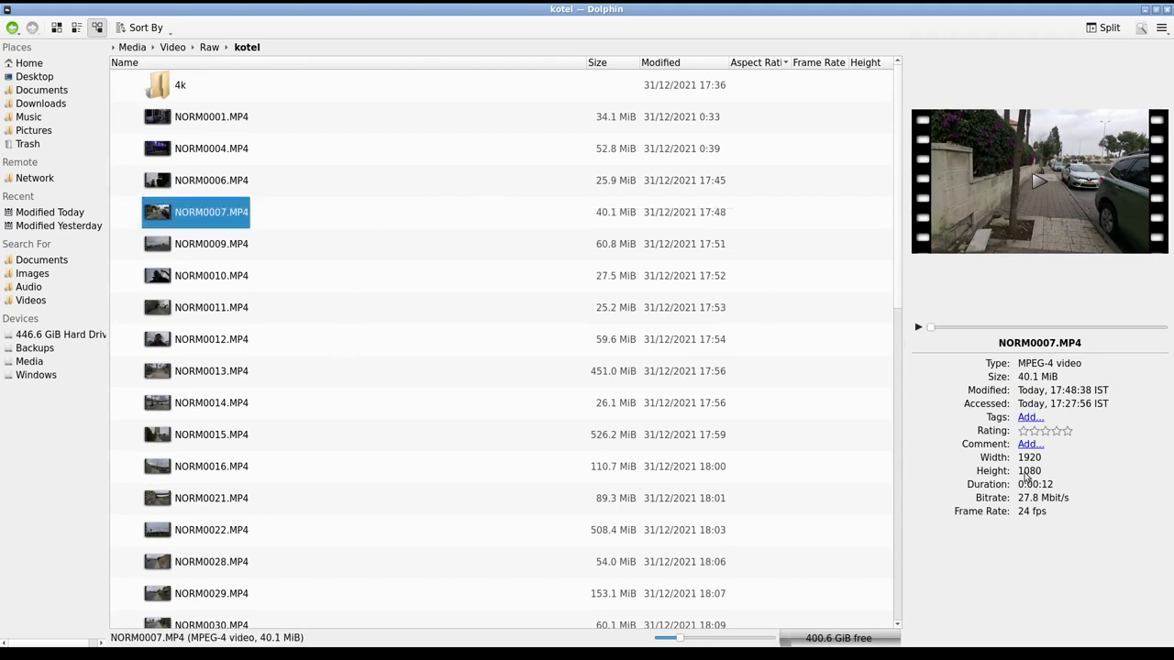
pyautogui.moveTo(1027, 475)
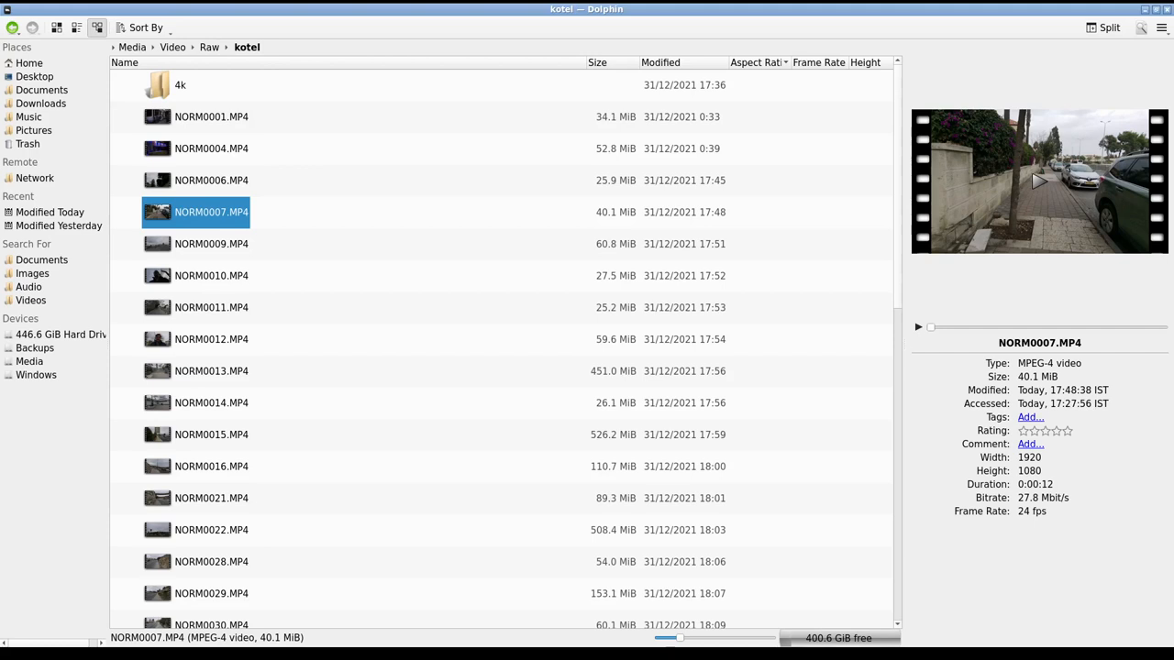
pyautogui.moveTo(676, 154)
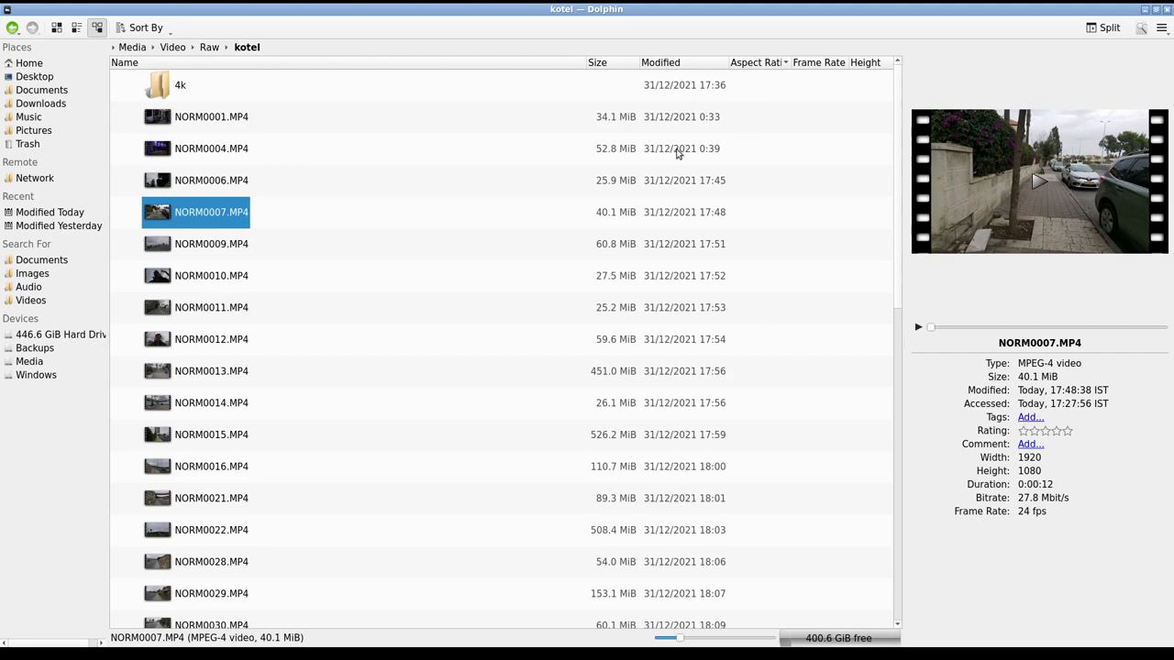
pyautogui.moveTo(986, 273)
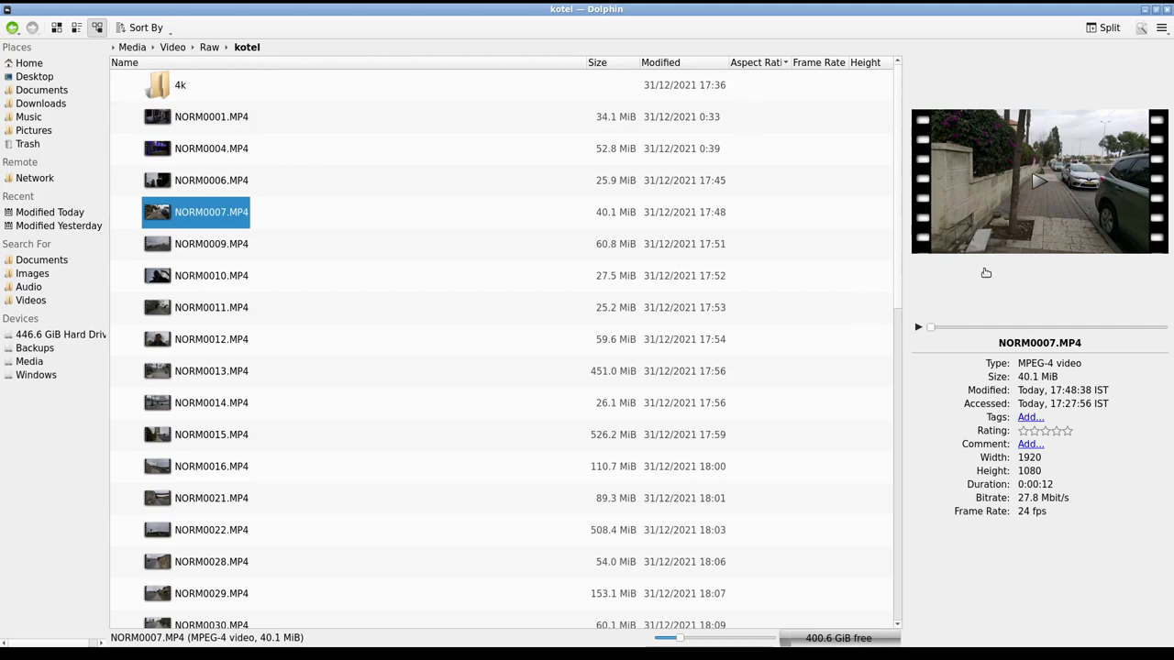
pyautogui.moveTo(811, 127)
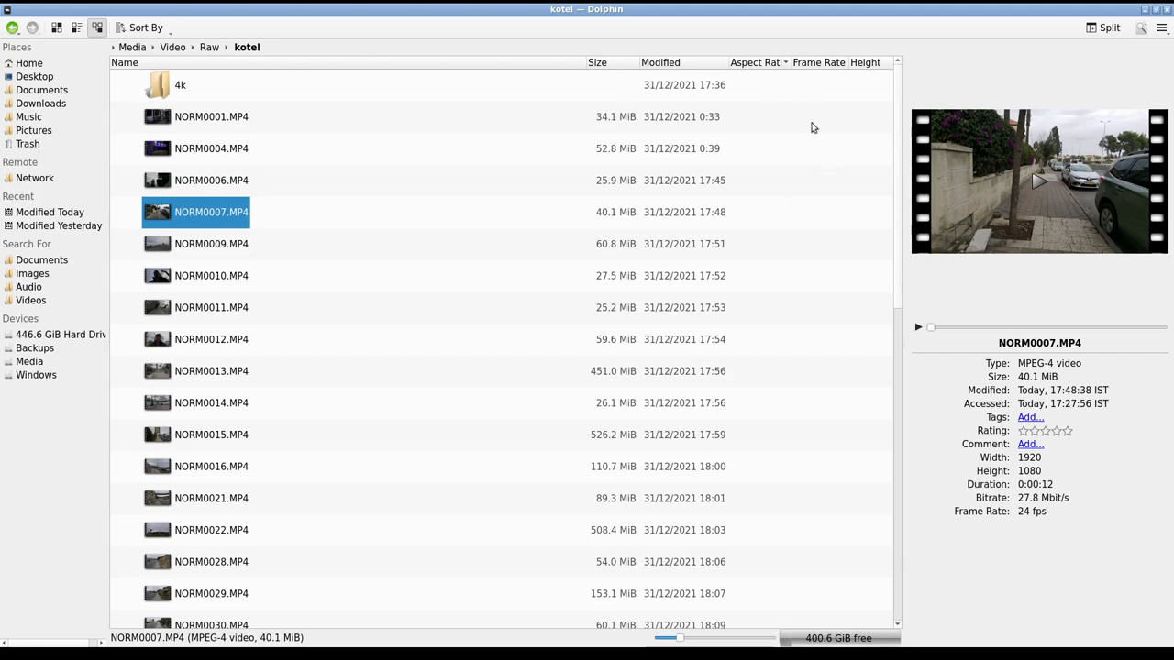
pyautogui.moveTo(681, 82)
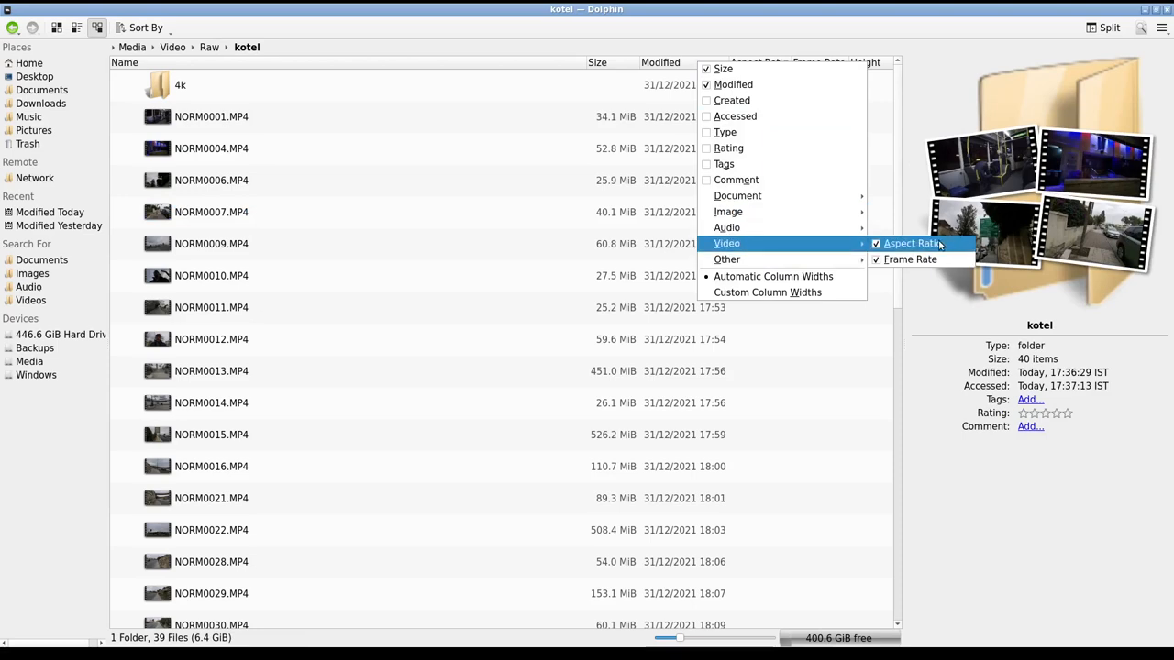
# - Enable the Aspect Ratio column and confirm NORM0004.MP4 is 1920×1080
pyautogui.click(907, 243)
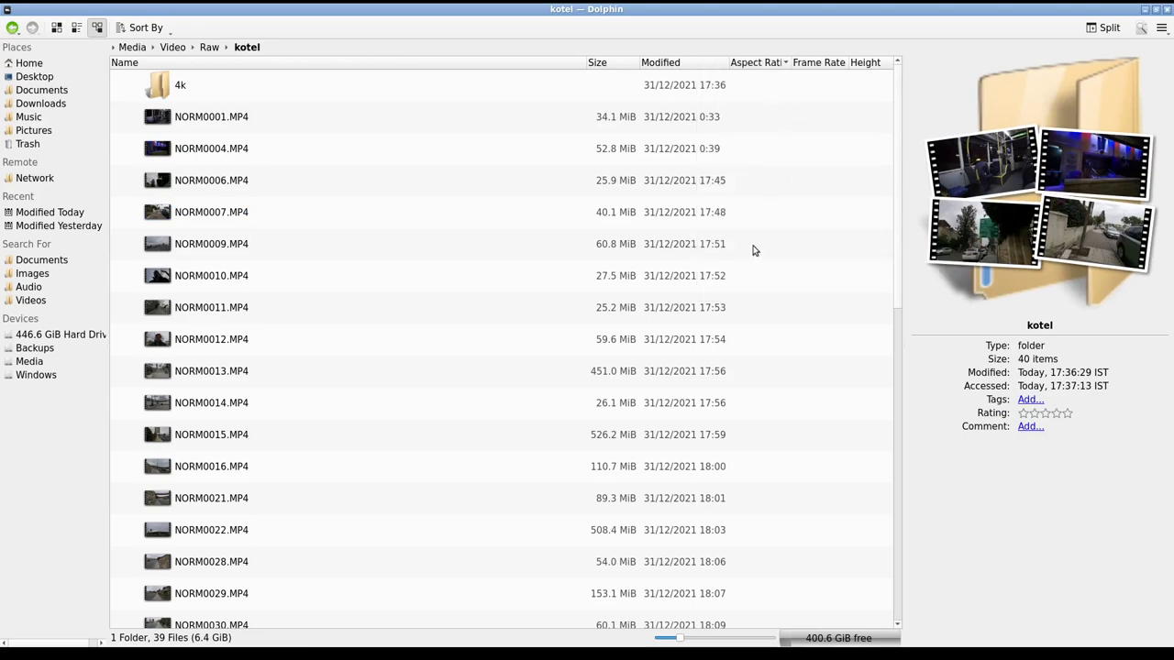
pyautogui.scroll(-3)
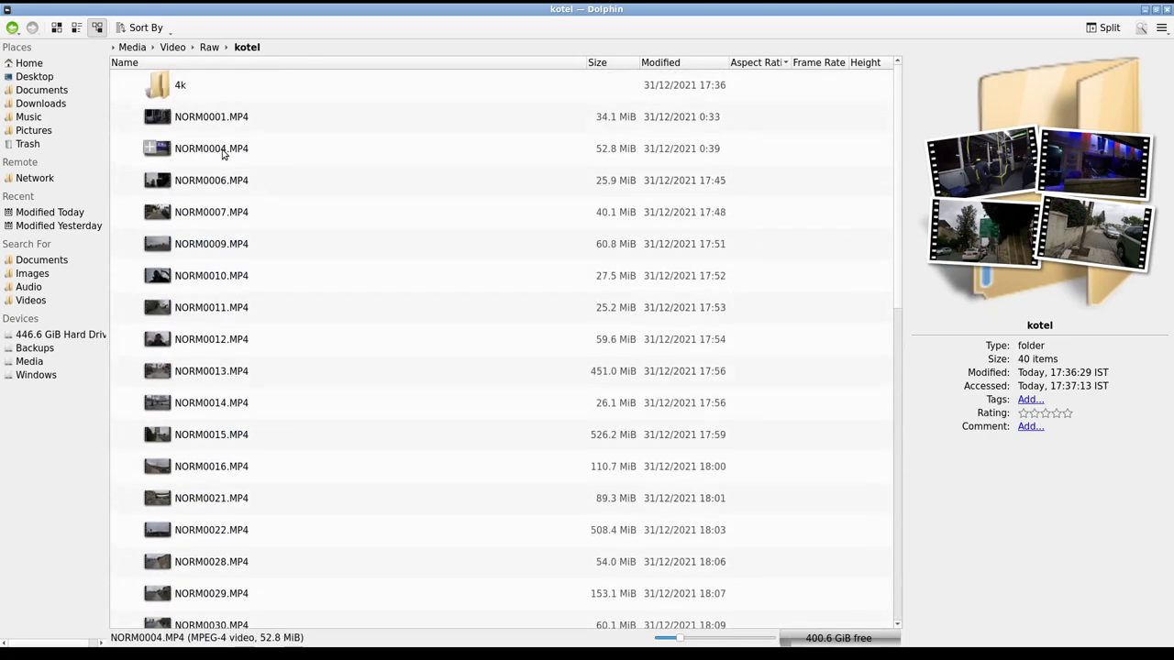
pyautogui.click(211, 147)
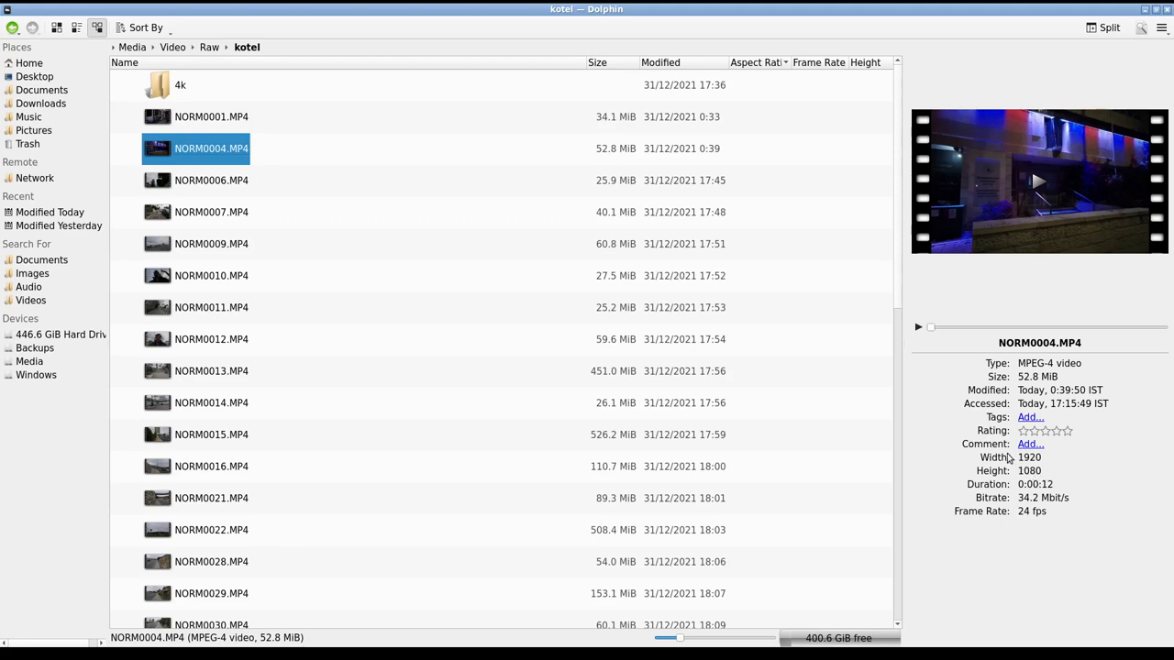
pyautogui.moveTo(969, 463)
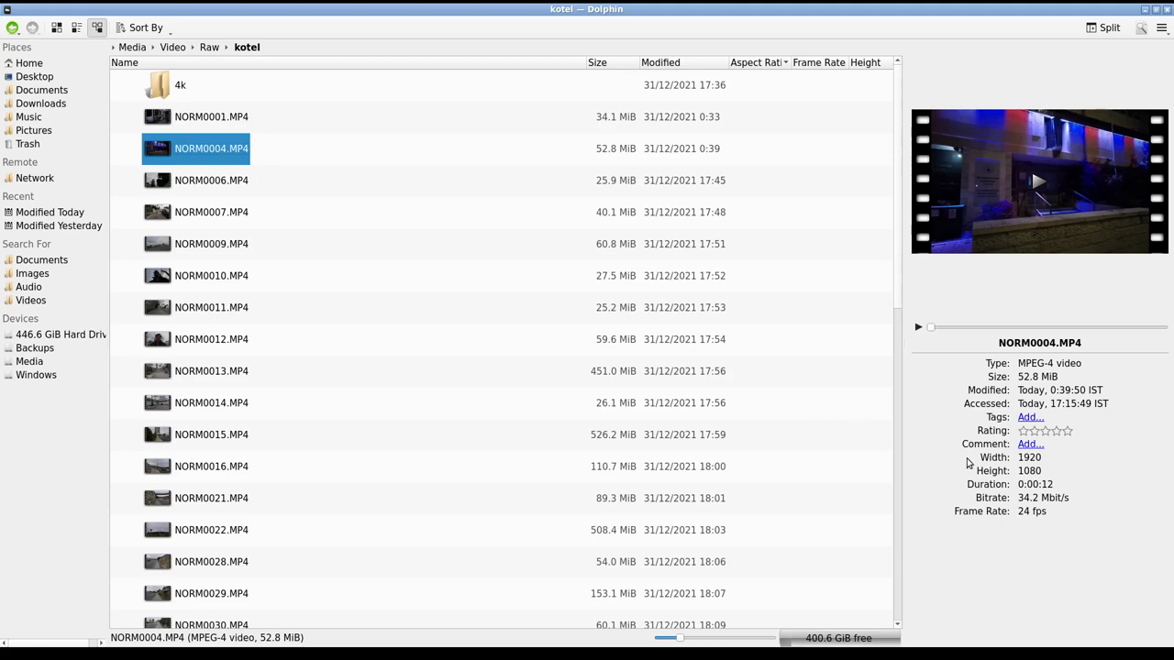
pyautogui.moveTo(998, 618)
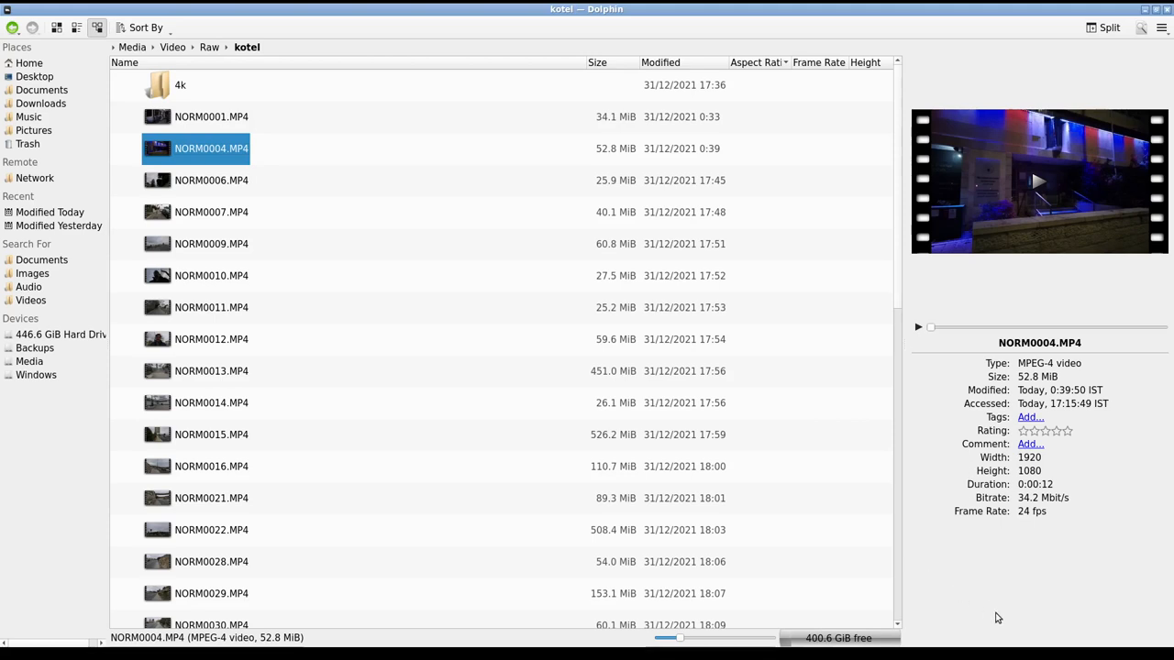
pyautogui.moveTo(939, 615)
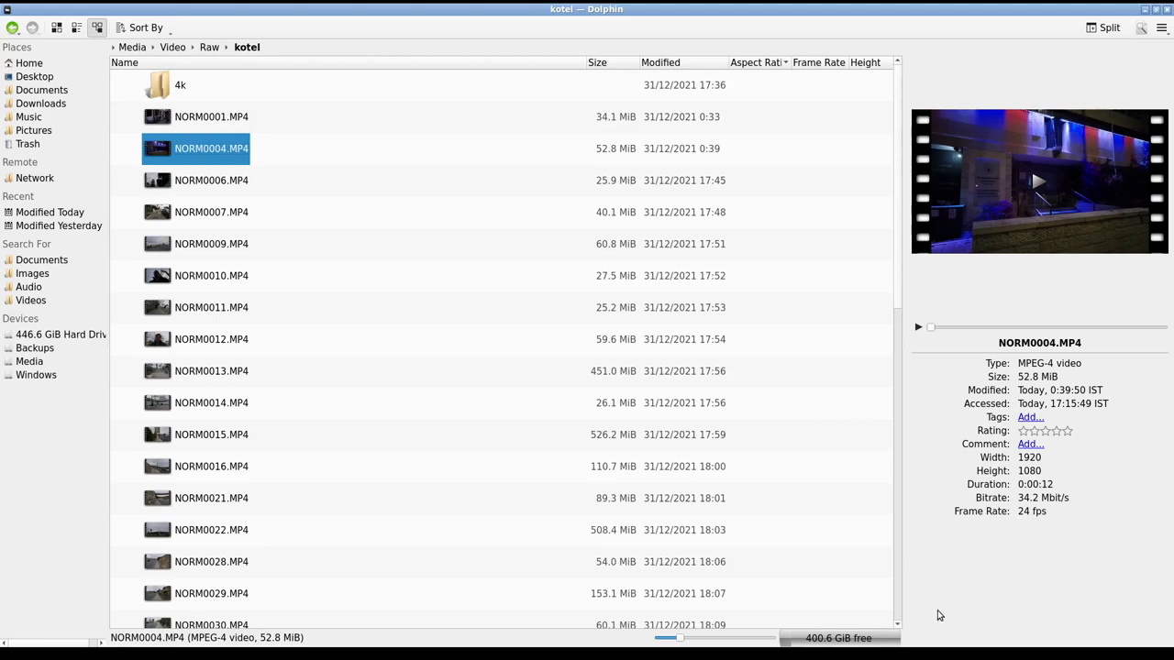
pyautogui.moveTo(420, 7)
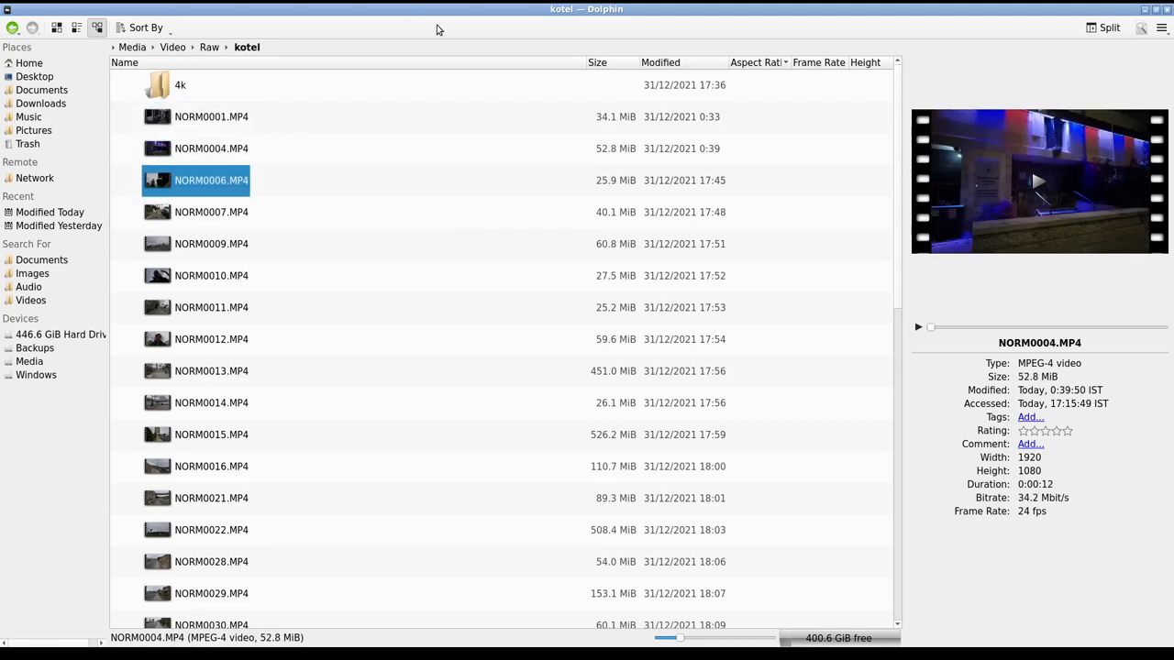
# - Check NORM0012, NORM0015 and NORM0022 resolutions in the Information panel
pyautogui.click(211, 339)
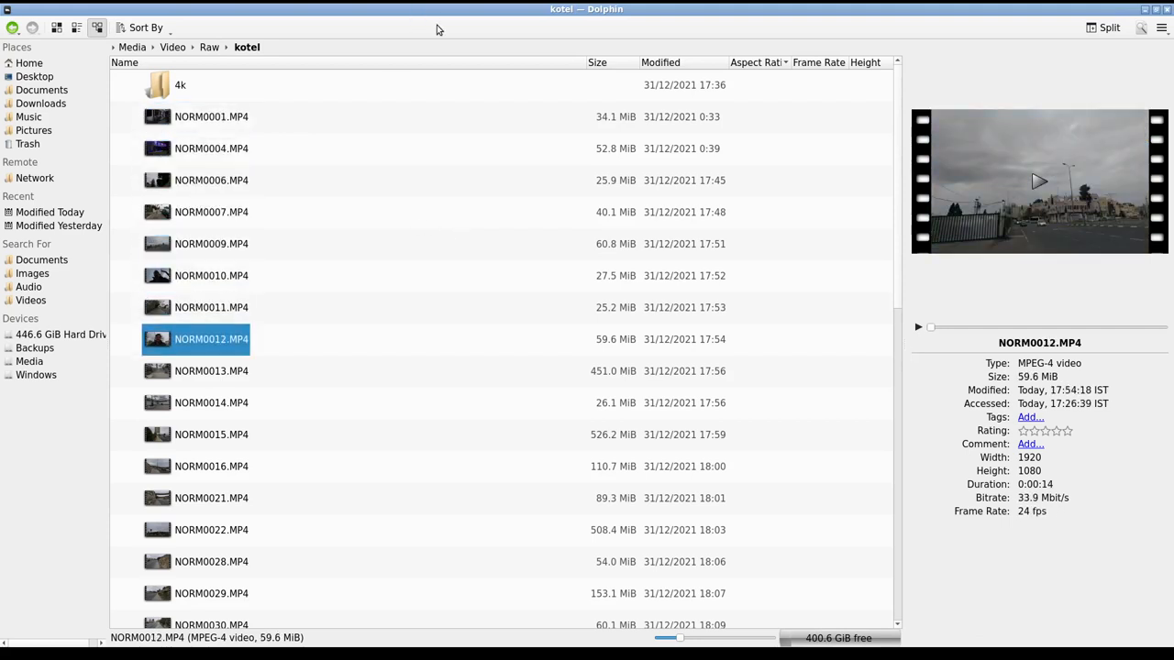
pyautogui.click(211, 434)
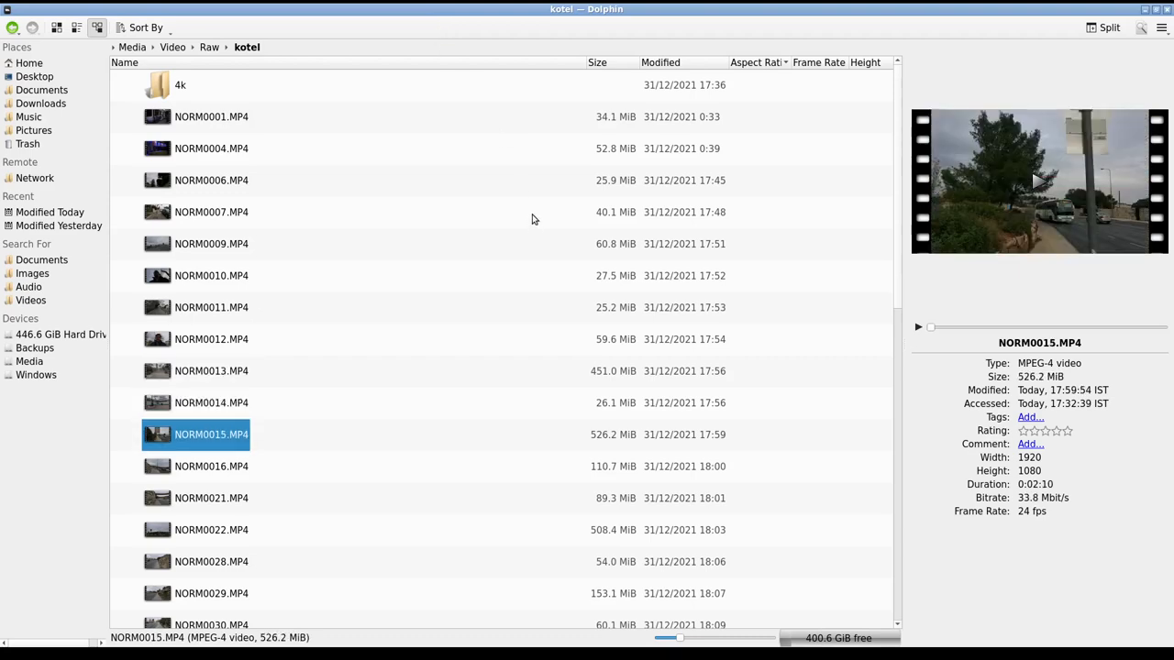
pyautogui.click(211, 529)
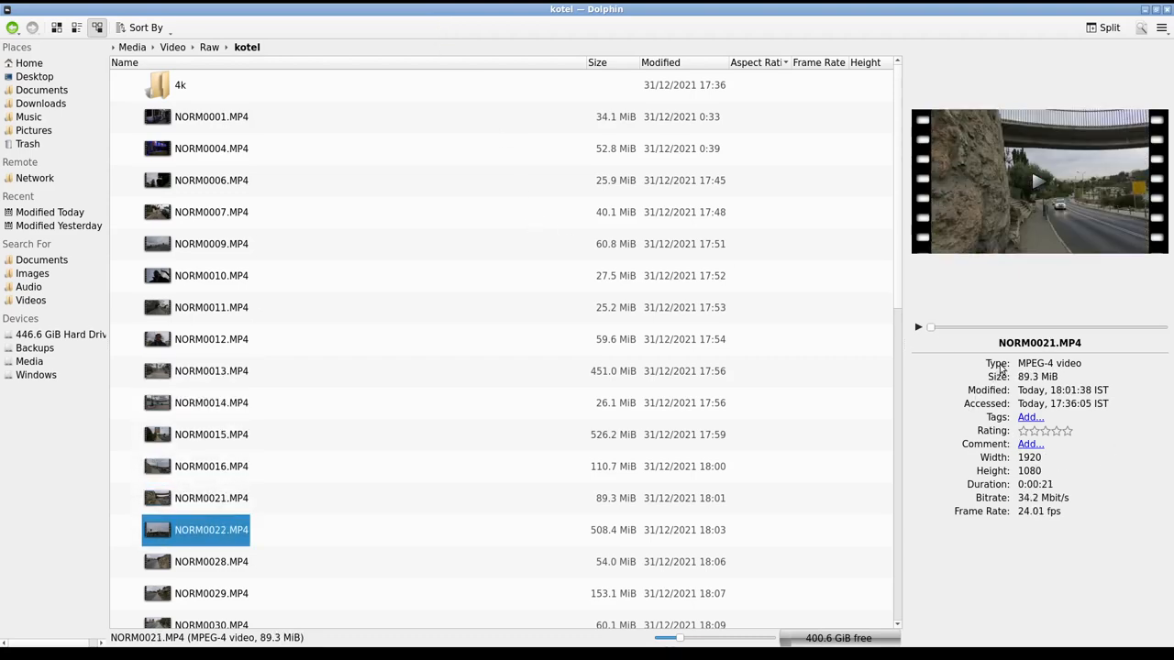
pyautogui.scroll(-3)
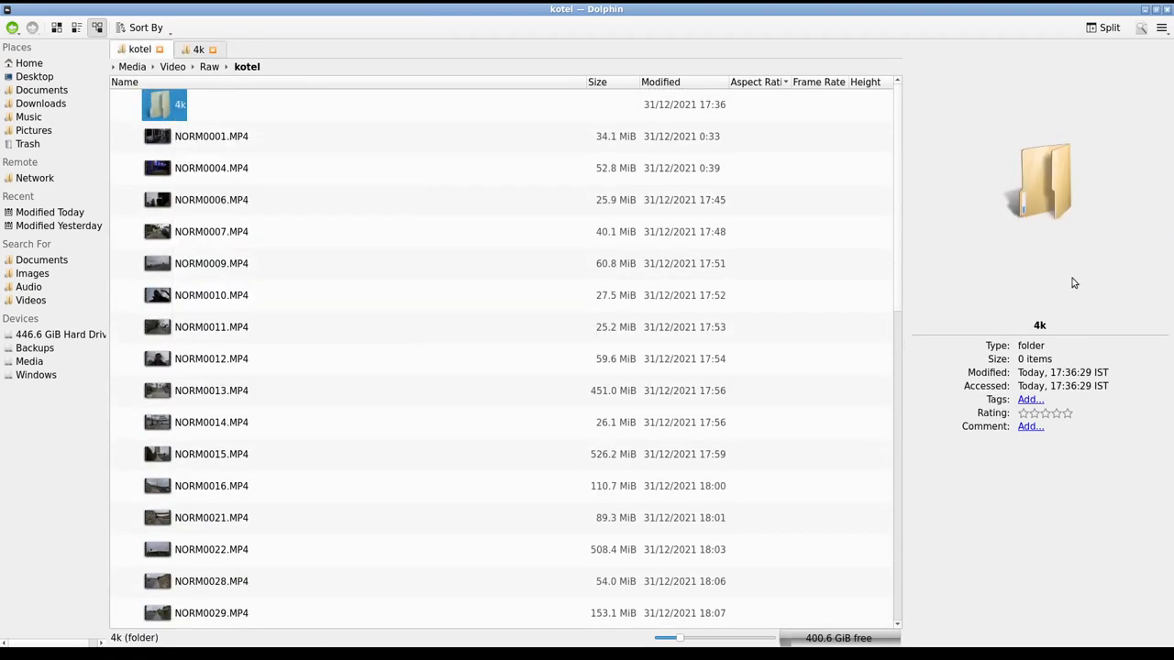
pyautogui.scroll(-3)
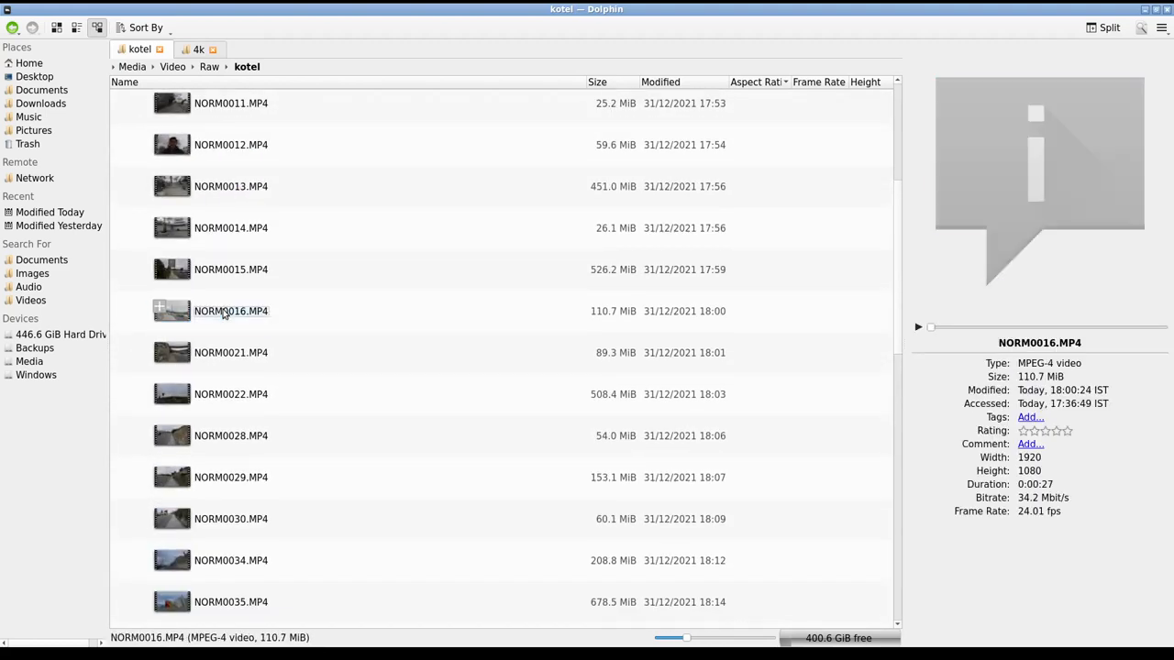
# - Check NORM0021 and further clips until NORM0059.MP4 shows 3840×2160
pyautogui.click(231, 352)
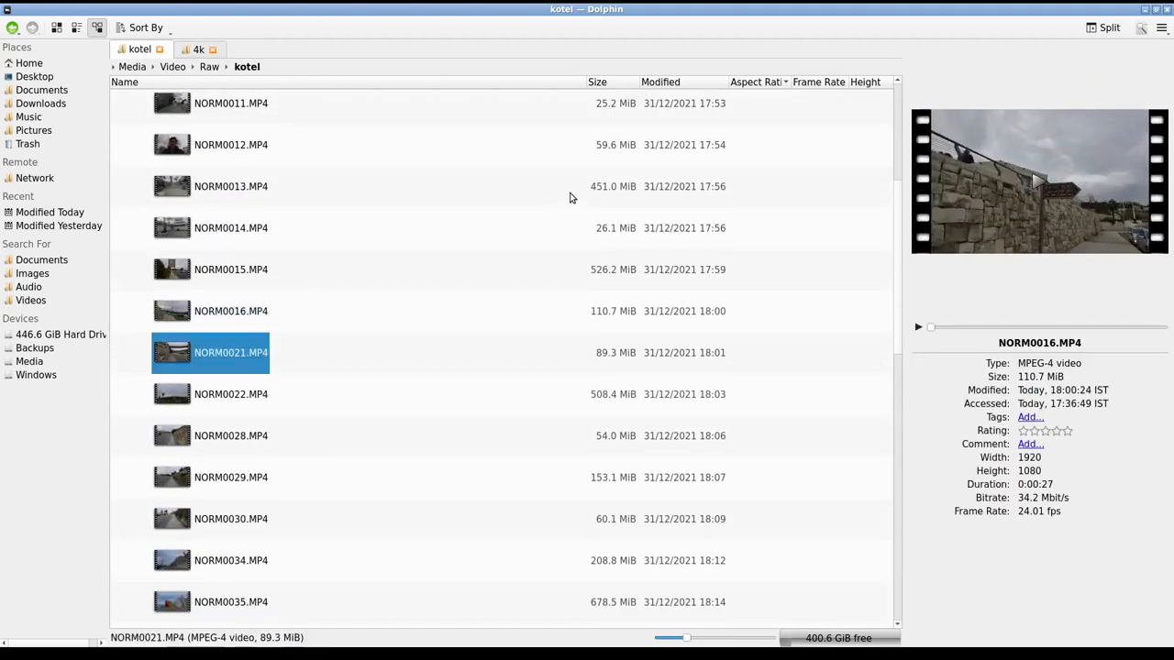
pyautogui.click(230, 560)
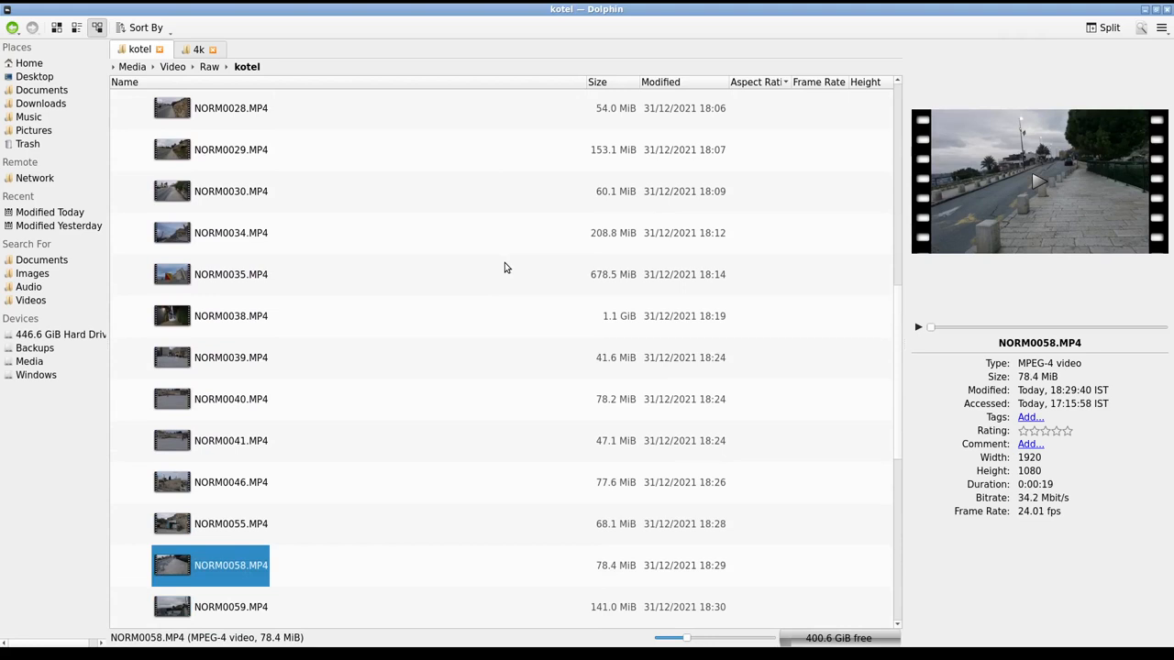
pyautogui.click(230, 606)
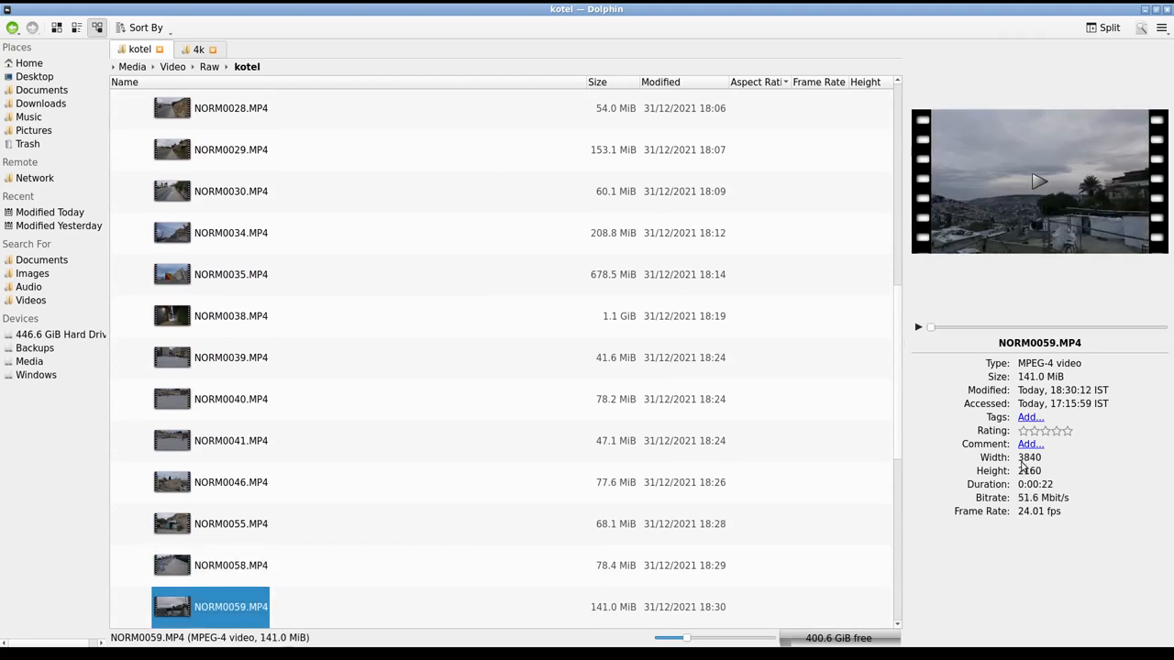
pyautogui.moveTo(1103, 364)
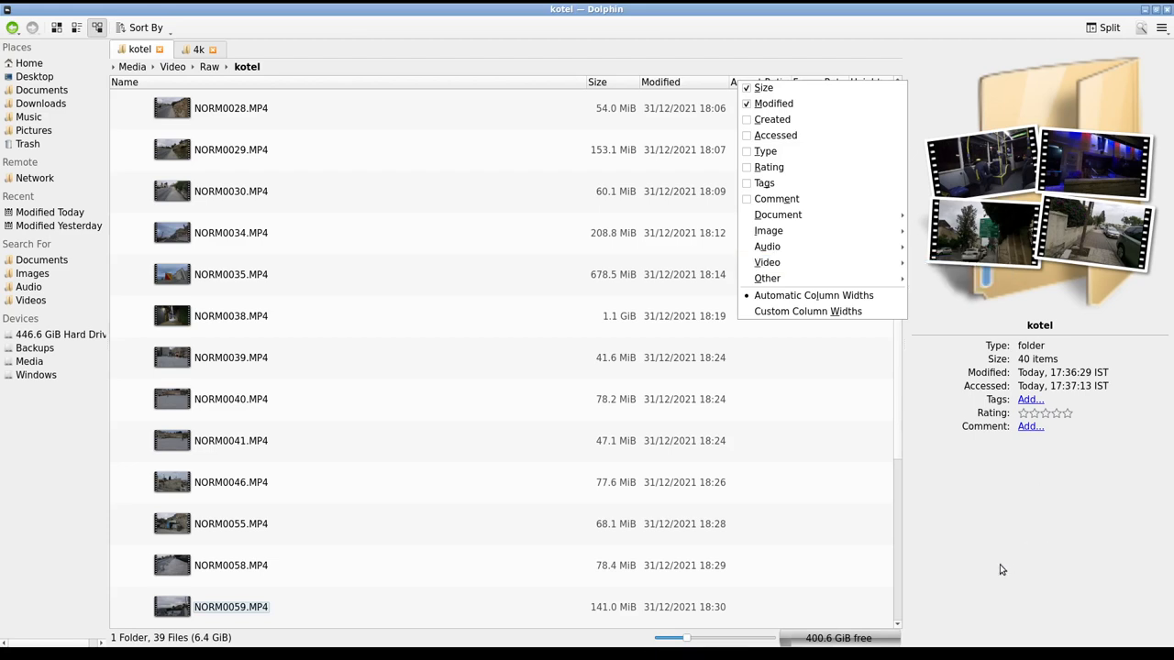
pyautogui.click(230, 606)
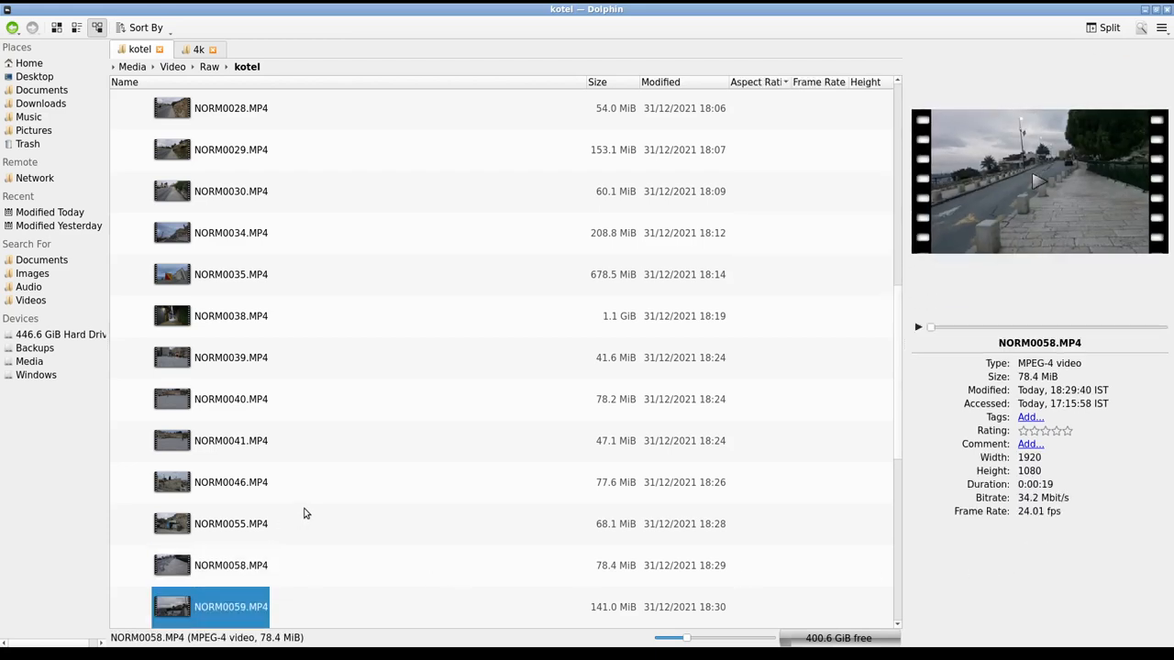
# - Move NORM0059.MP4 into the 4k tab, return to kotel and check the next clip's resolution
pyautogui.rightClick(230, 606)
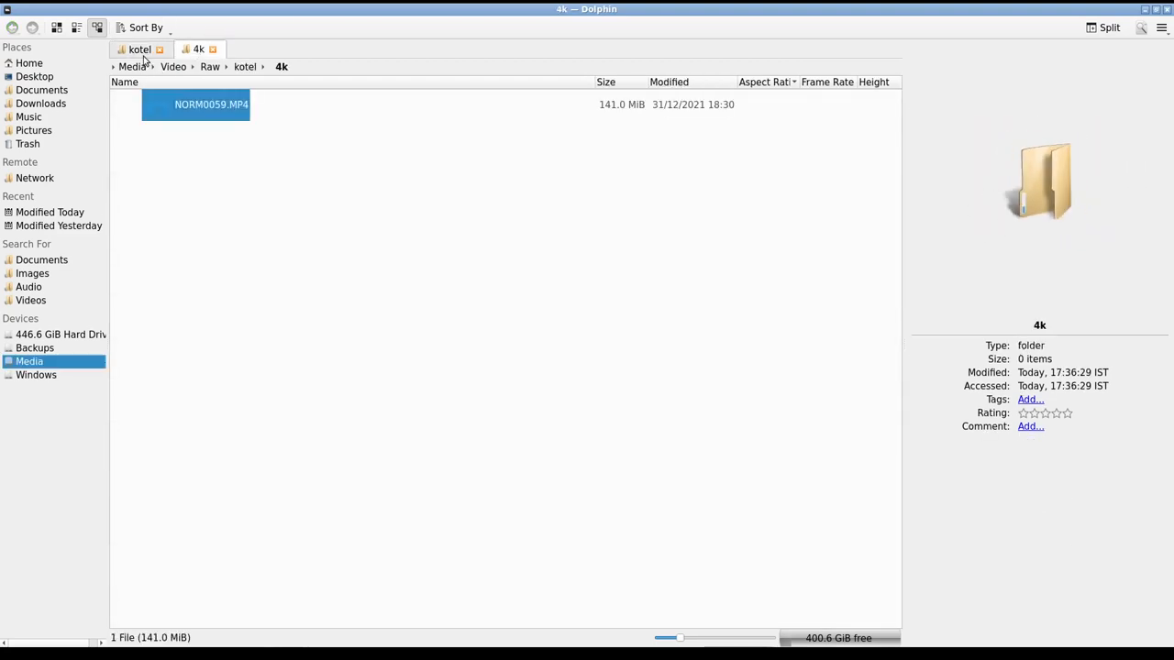
pyautogui.click(139, 48)
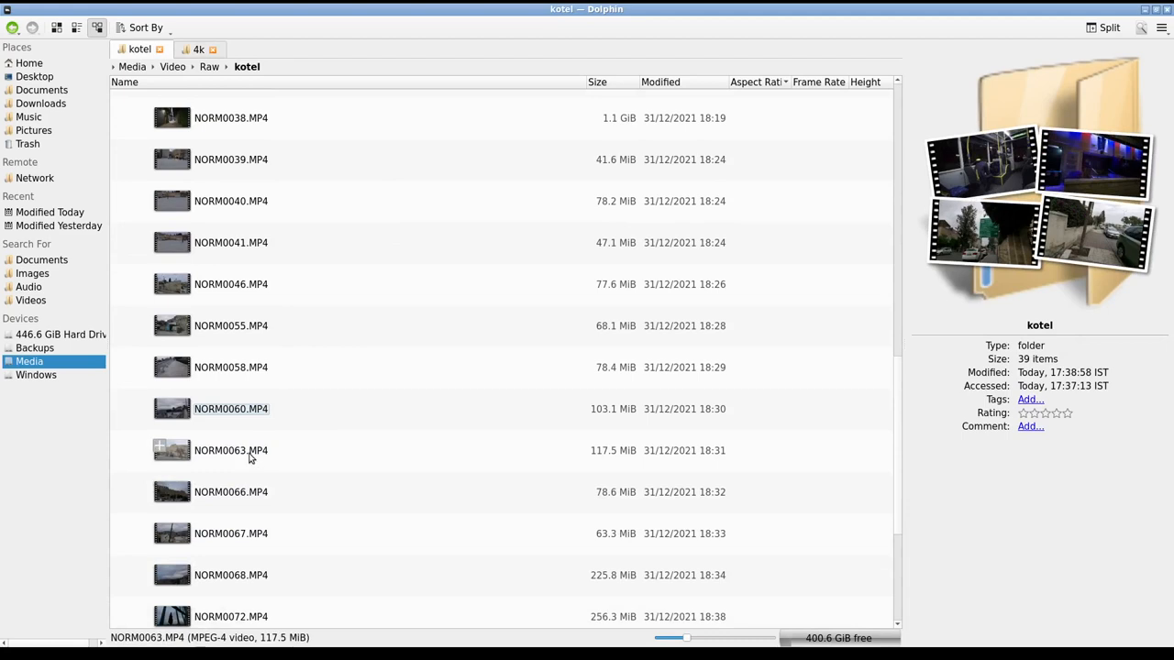
pyautogui.click(231, 491)
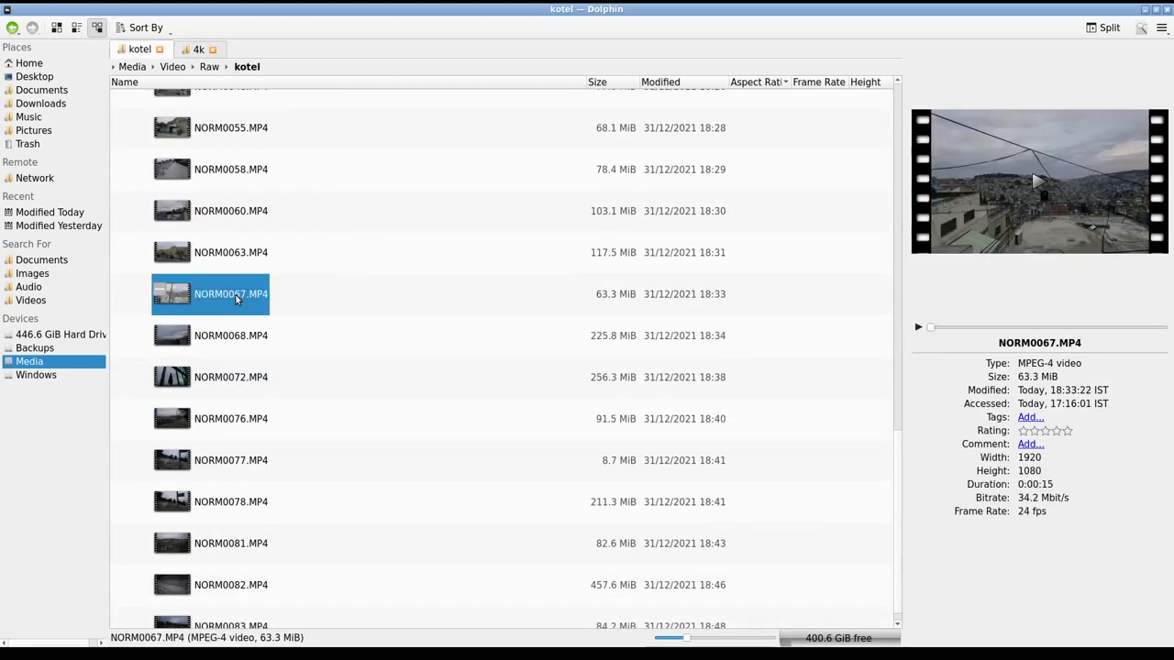
# - Check NORM0072, NORM0077 and NORM0078 resolutions, identifying the last two as 4K clips
pyautogui.click(231, 377)
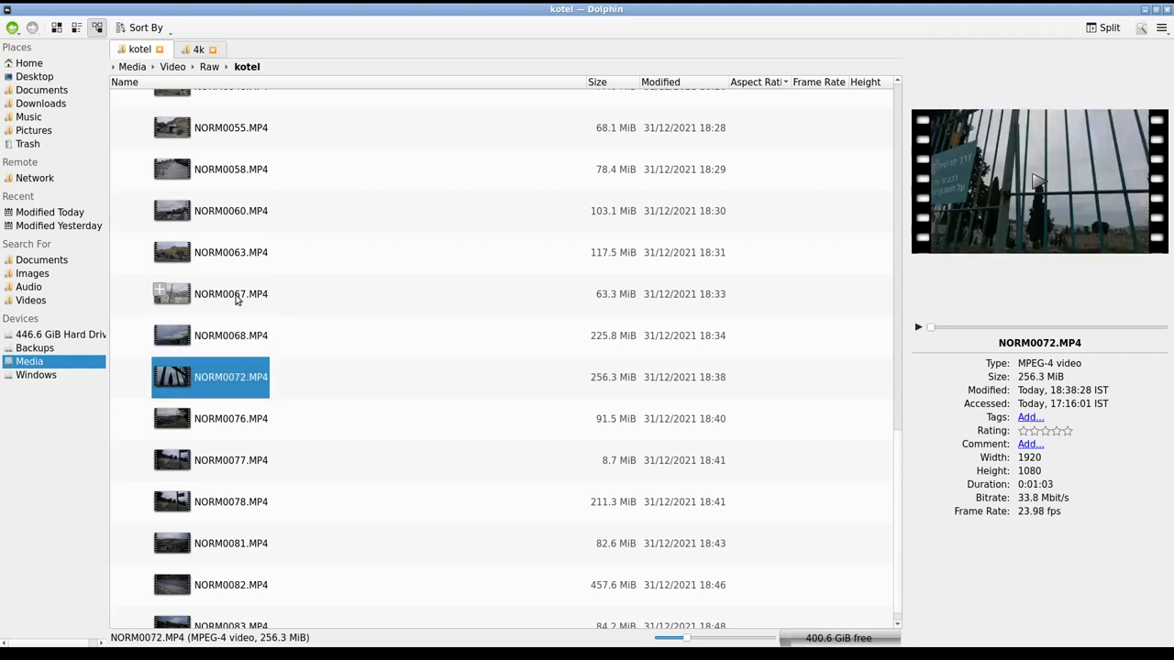
pyautogui.click(230, 501)
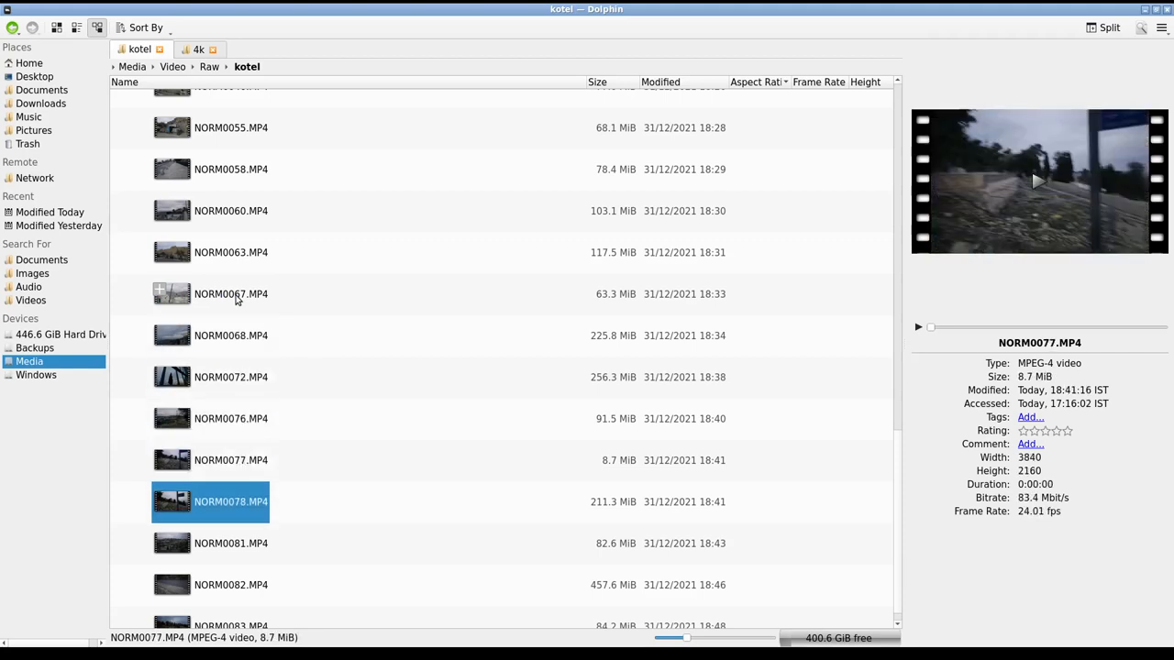
pyautogui.click(230, 543)
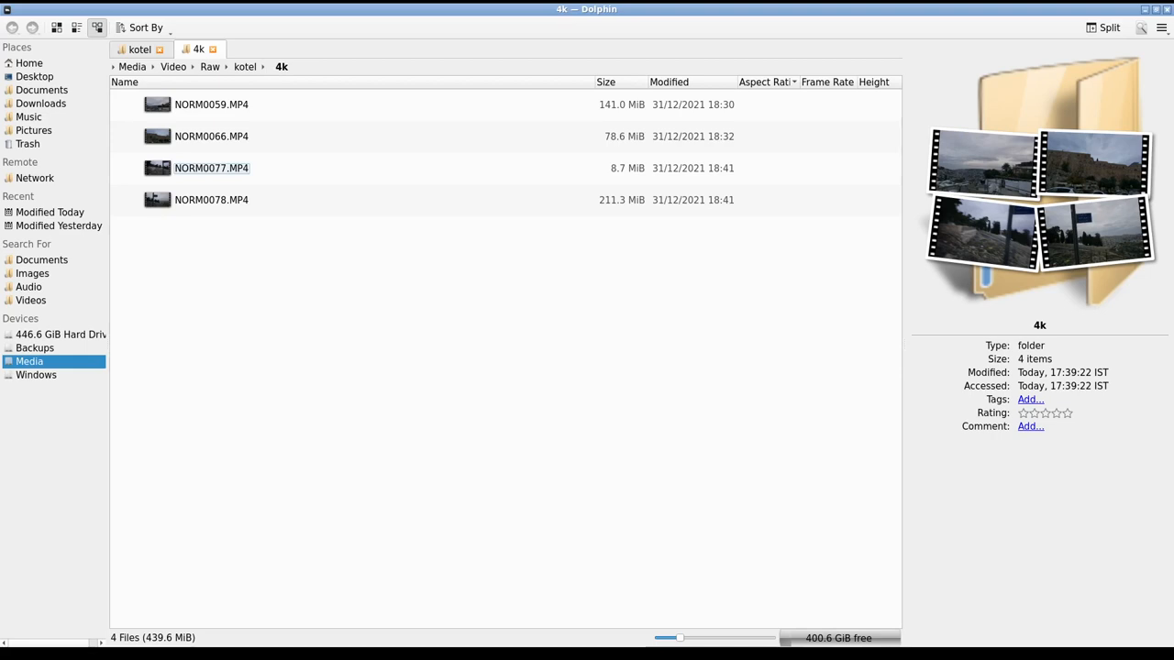
pyautogui.moveTo(1049, 596)
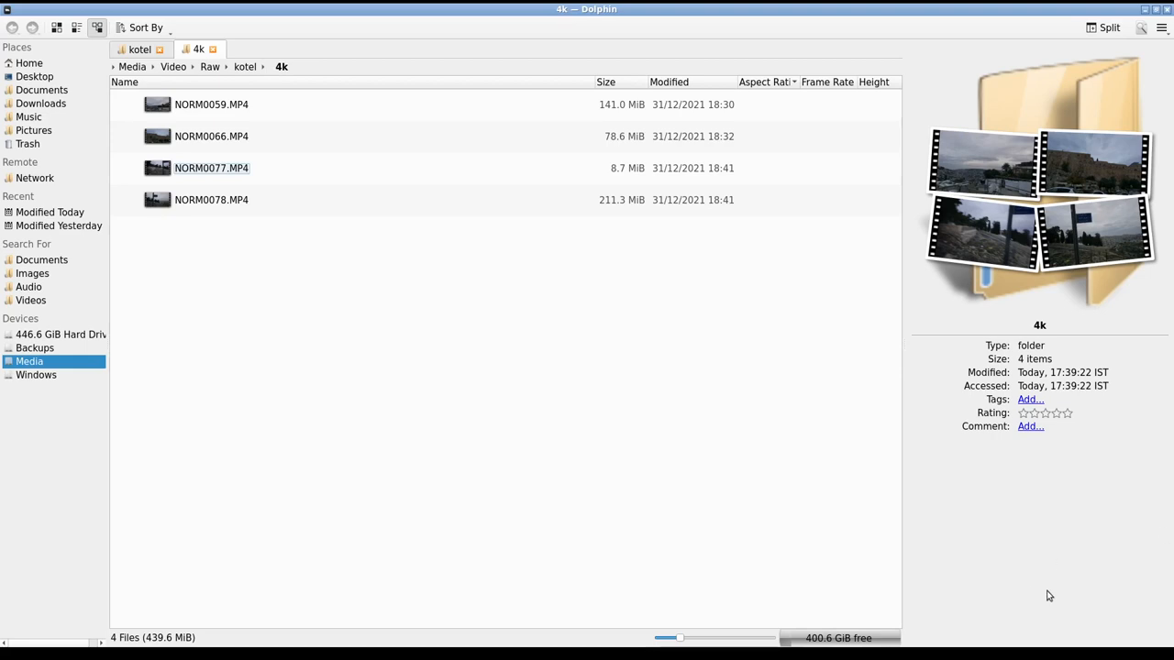